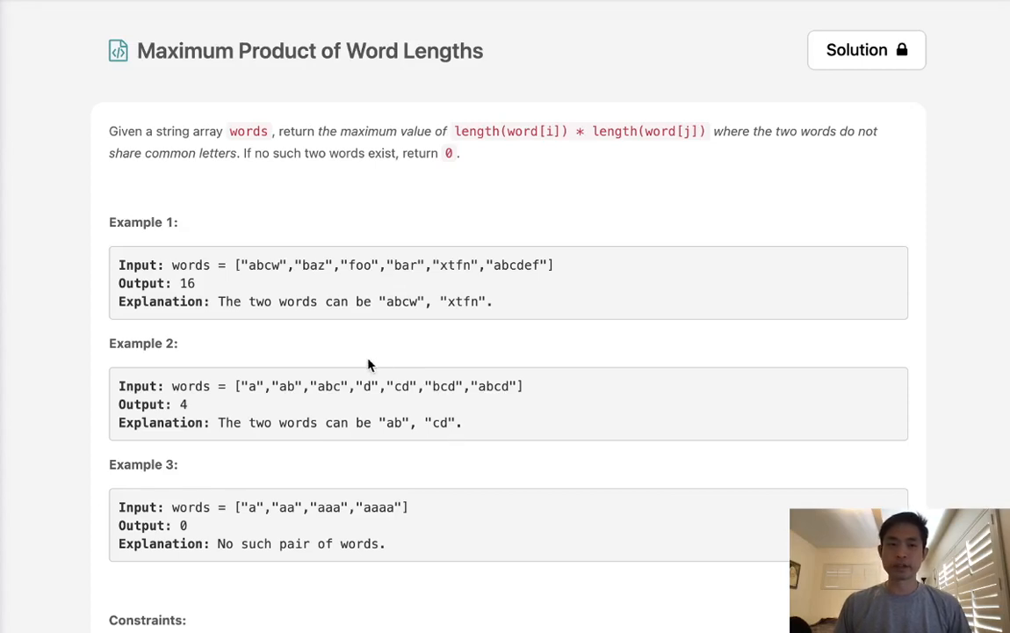
pyautogui.moveTo(255, 76)
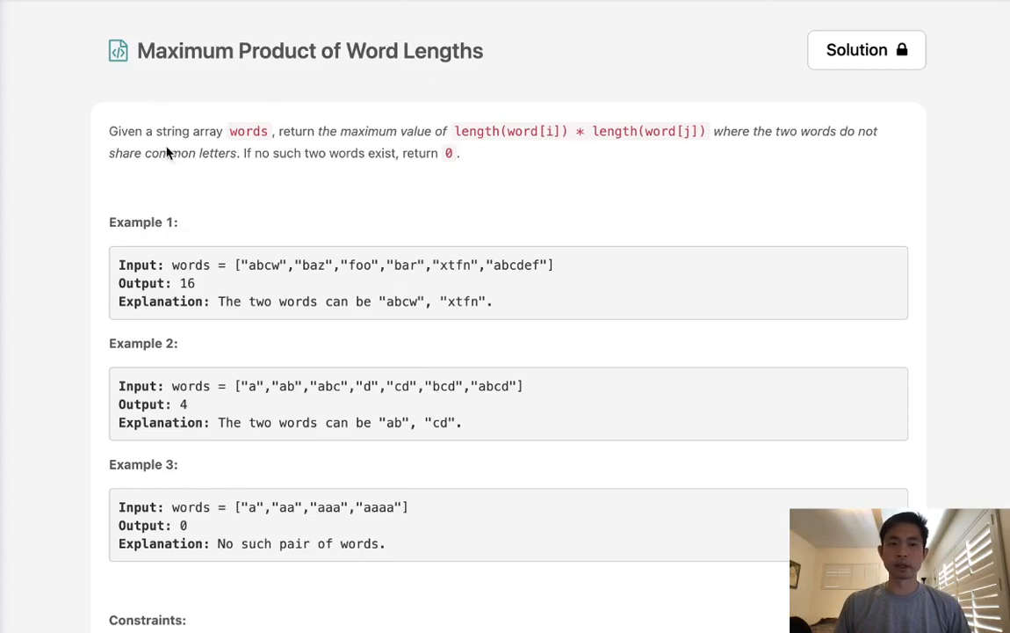
pyautogui.moveTo(426, 151)
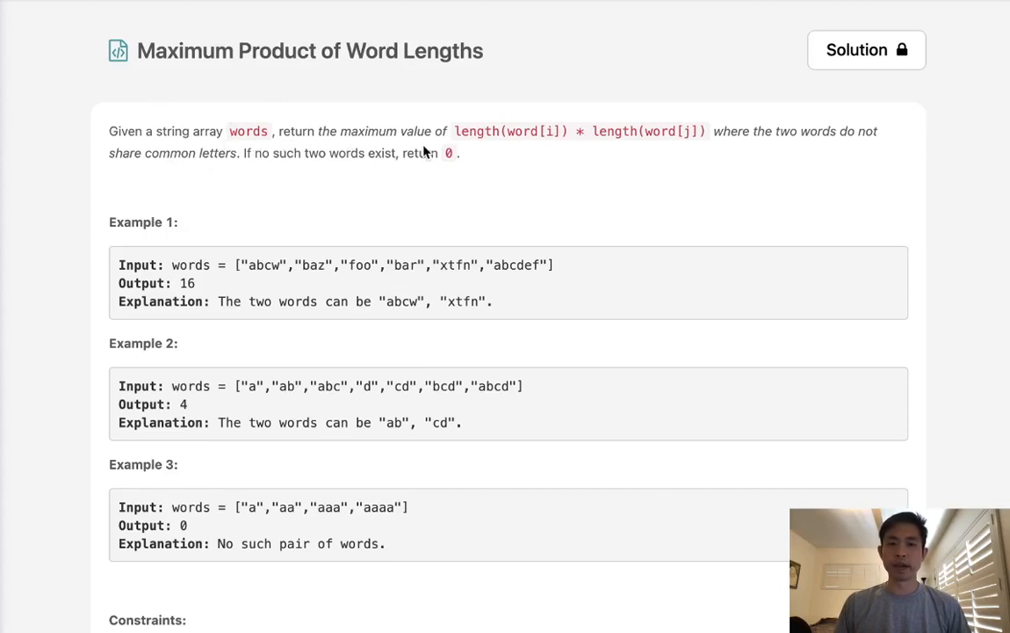
pyautogui.moveTo(584, 148)
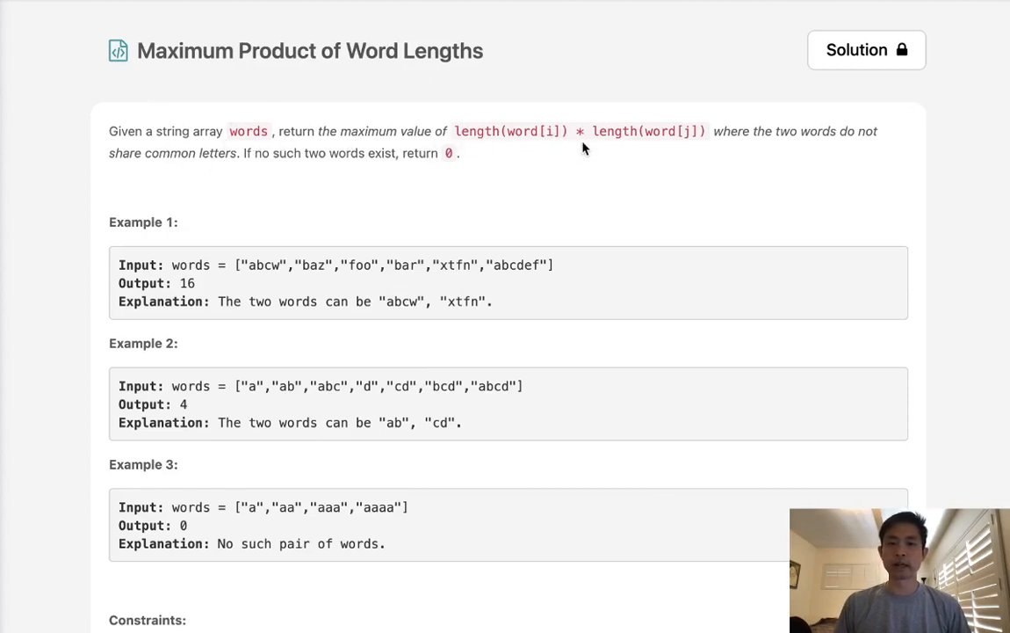
pyautogui.moveTo(775, 149)
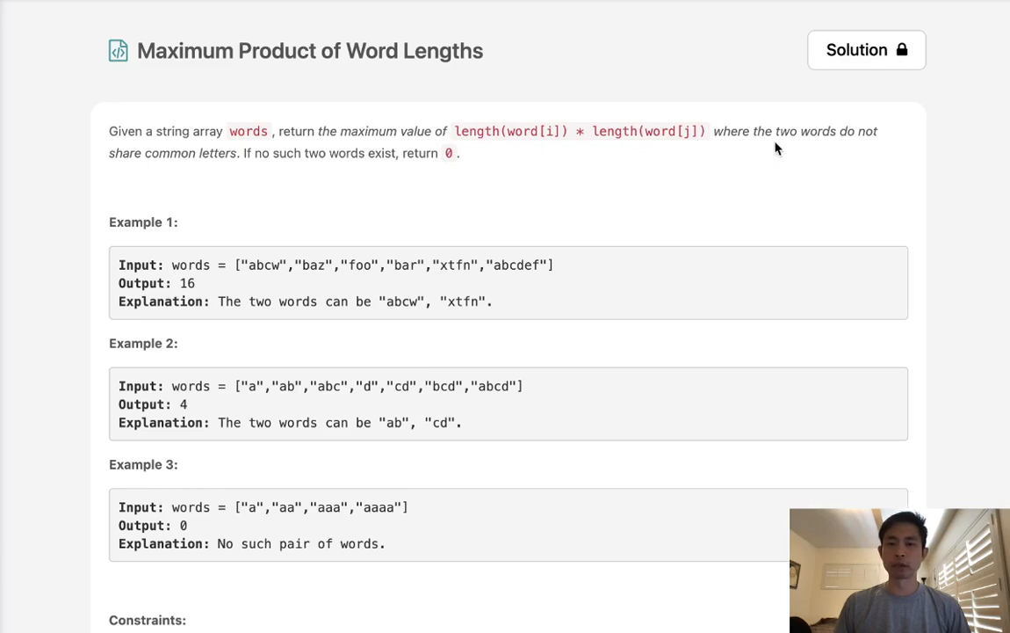
pyautogui.moveTo(235, 171)
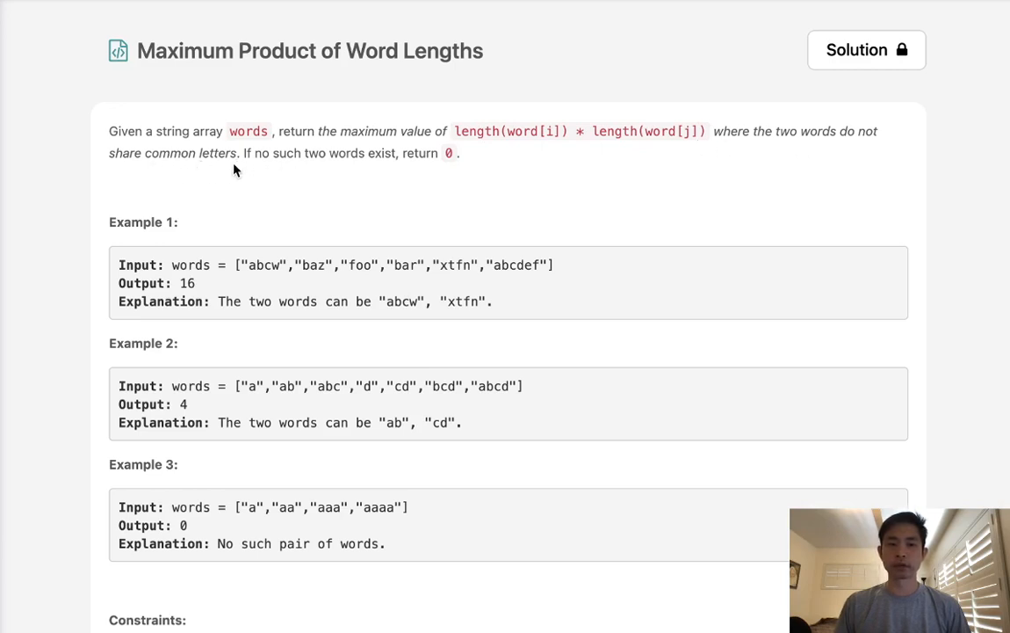
pyautogui.moveTo(382, 166)
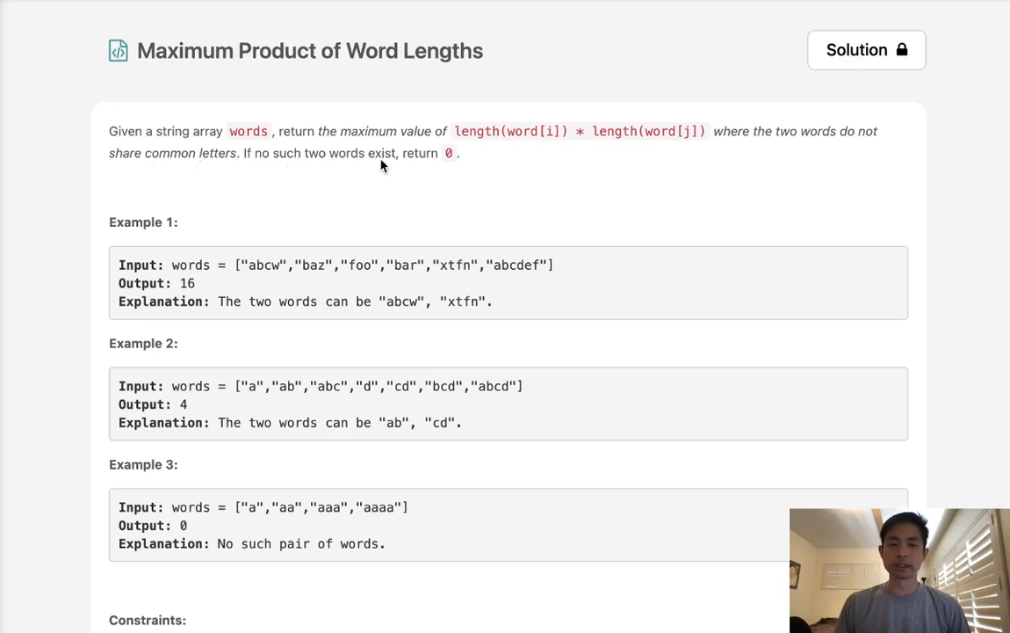
pyautogui.moveTo(738, 134)
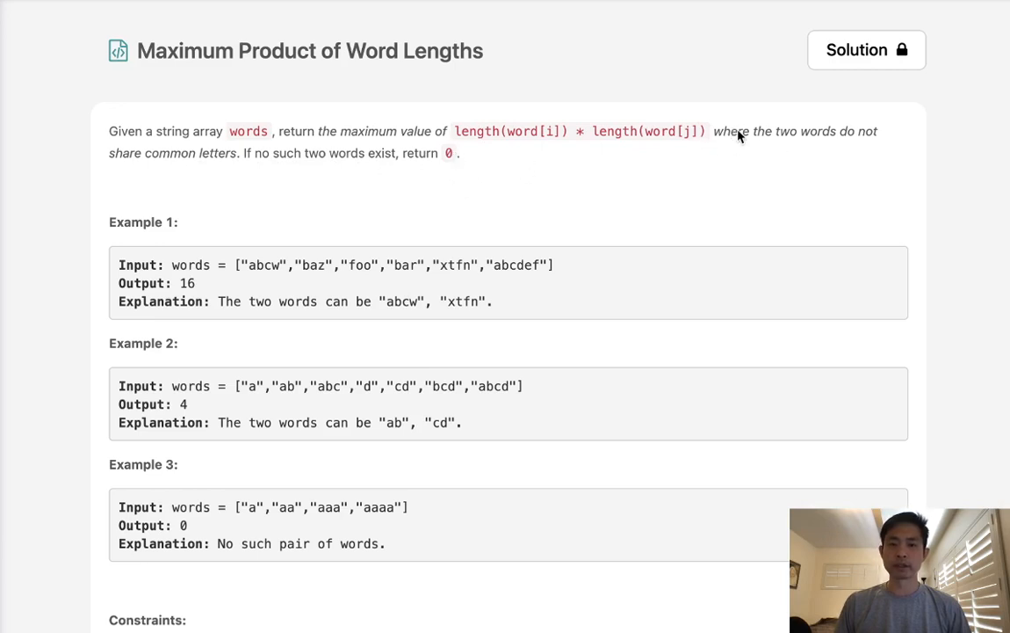
pyautogui.moveTo(786, 156)
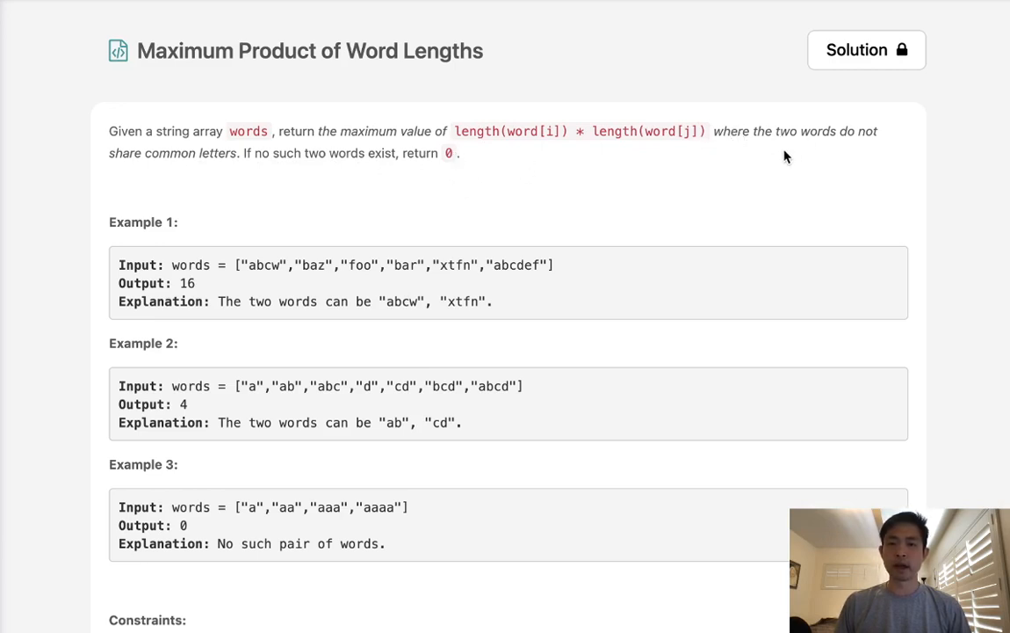
pyautogui.moveTo(218, 169)
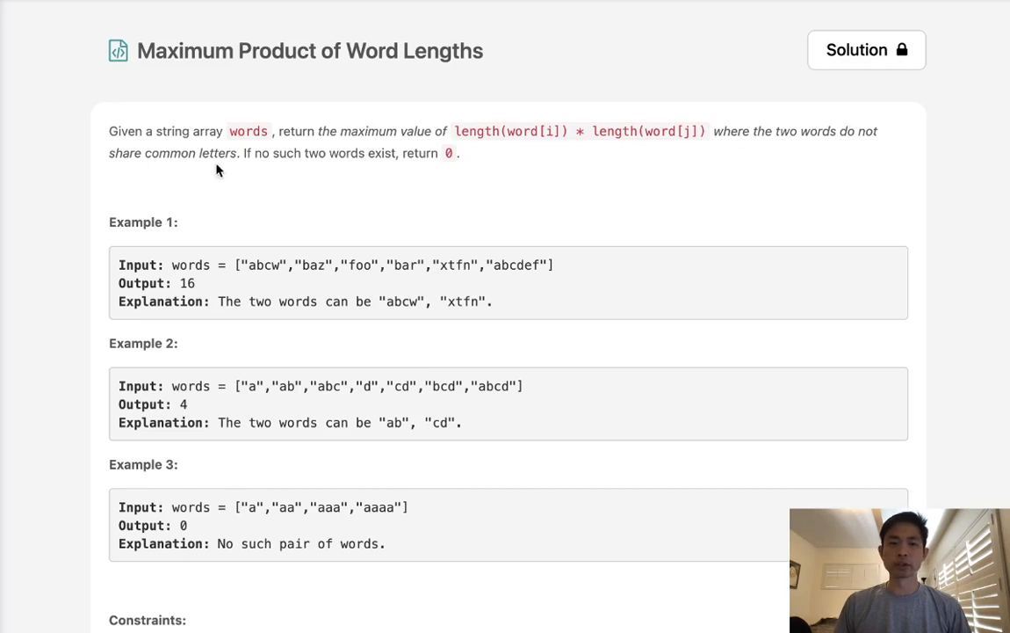
# Scroll down past the constraints to the Python3 Solution class and its maxProduct signature.
pyautogui.scroll(-3)
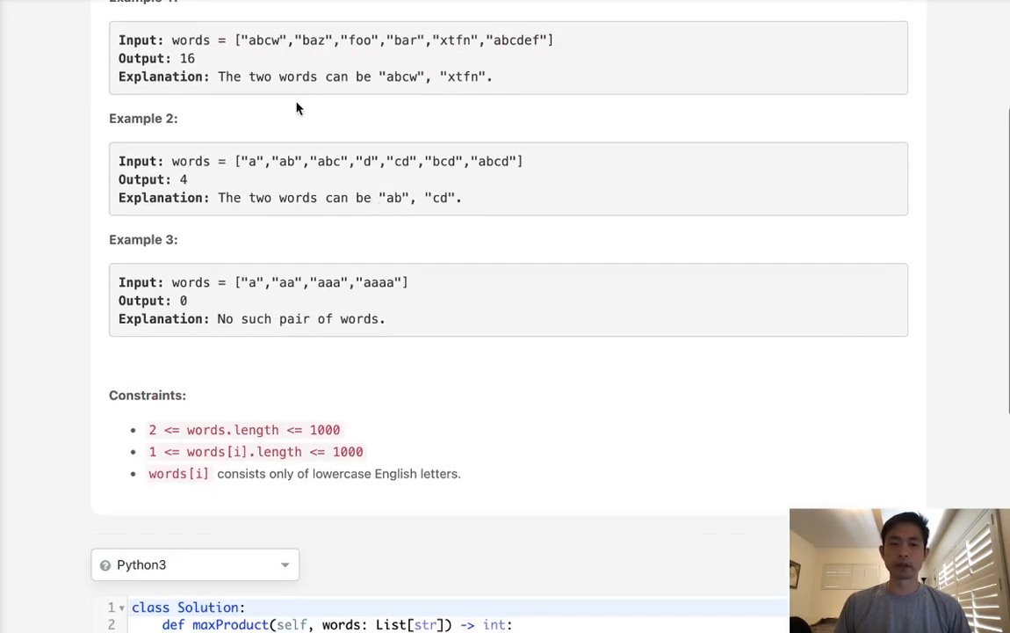
pyautogui.moveTo(512, 49)
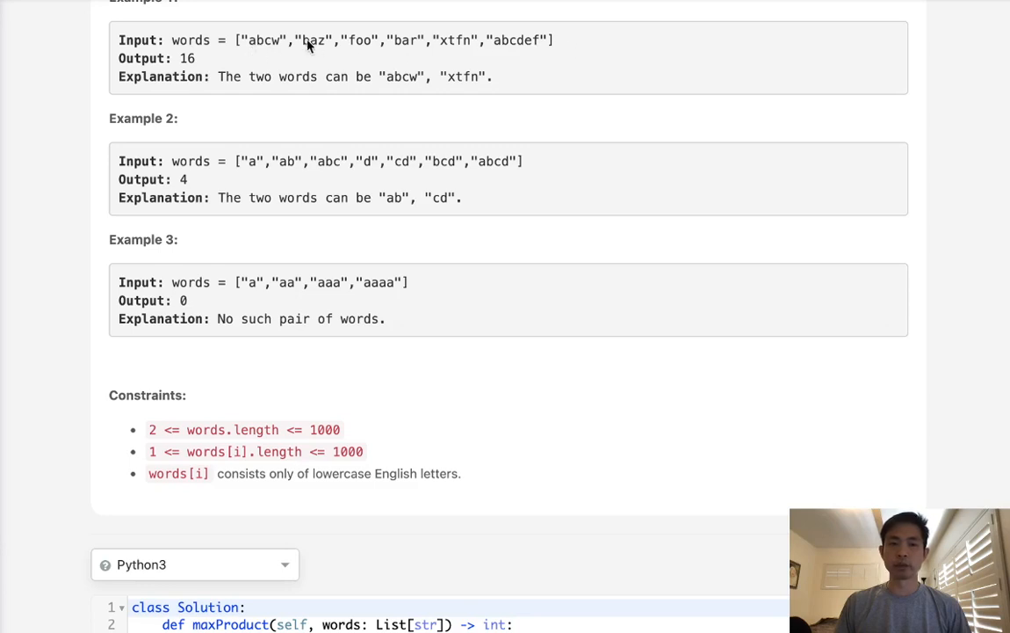
pyautogui.moveTo(252, 54)
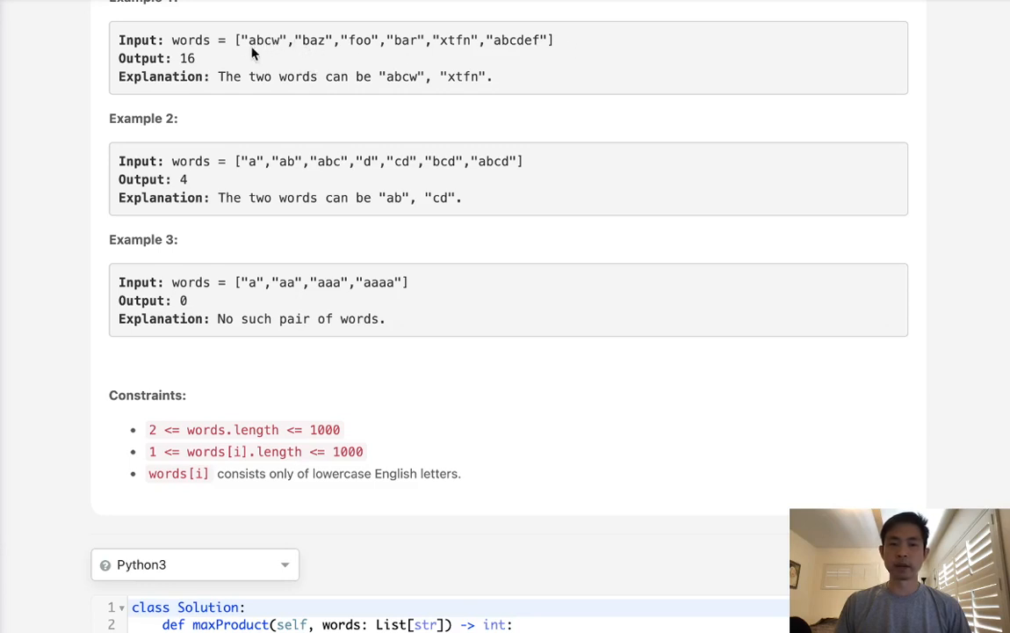
pyautogui.moveTo(292, 86)
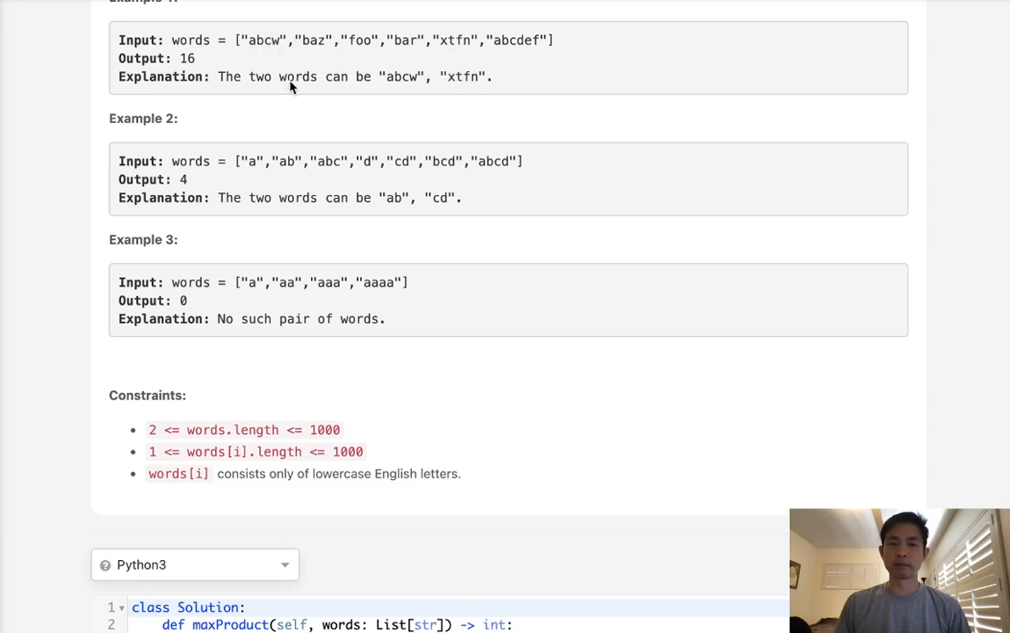
pyautogui.moveTo(307, 59)
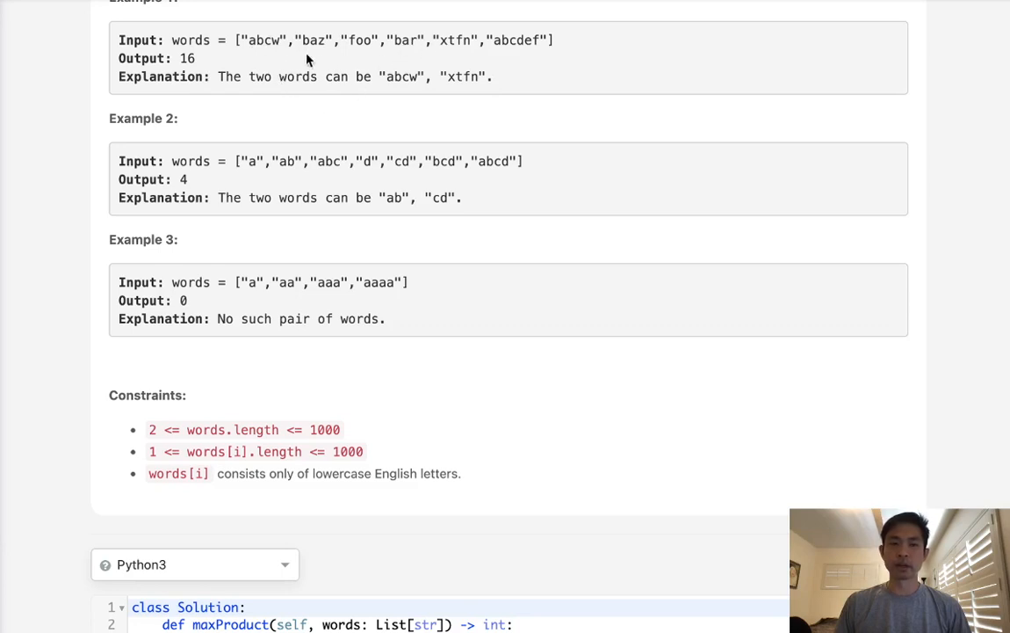
pyautogui.moveTo(272, 54)
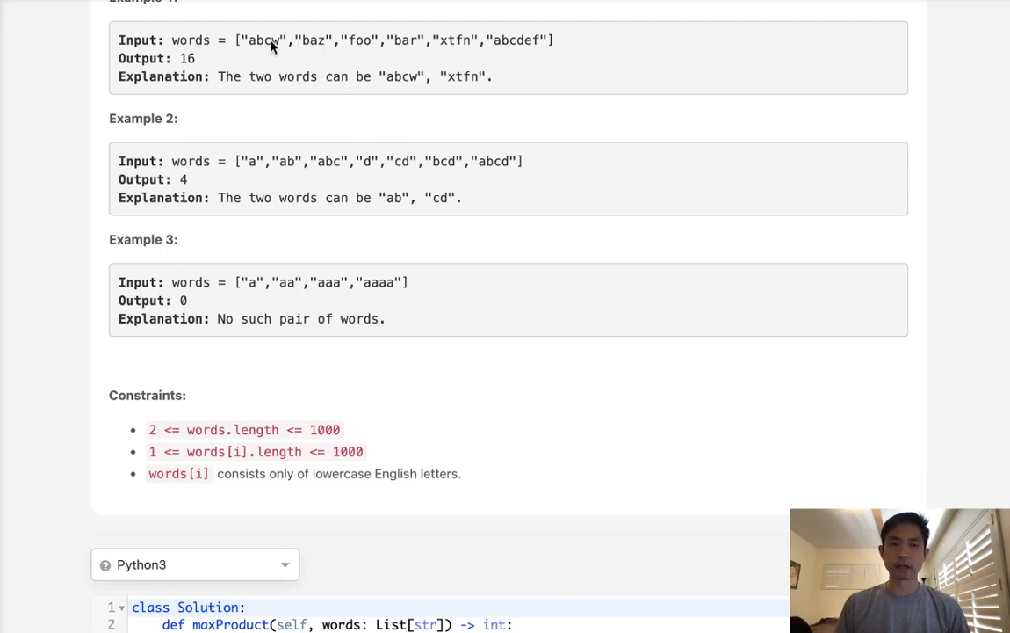
pyautogui.moveTo(343, 59)
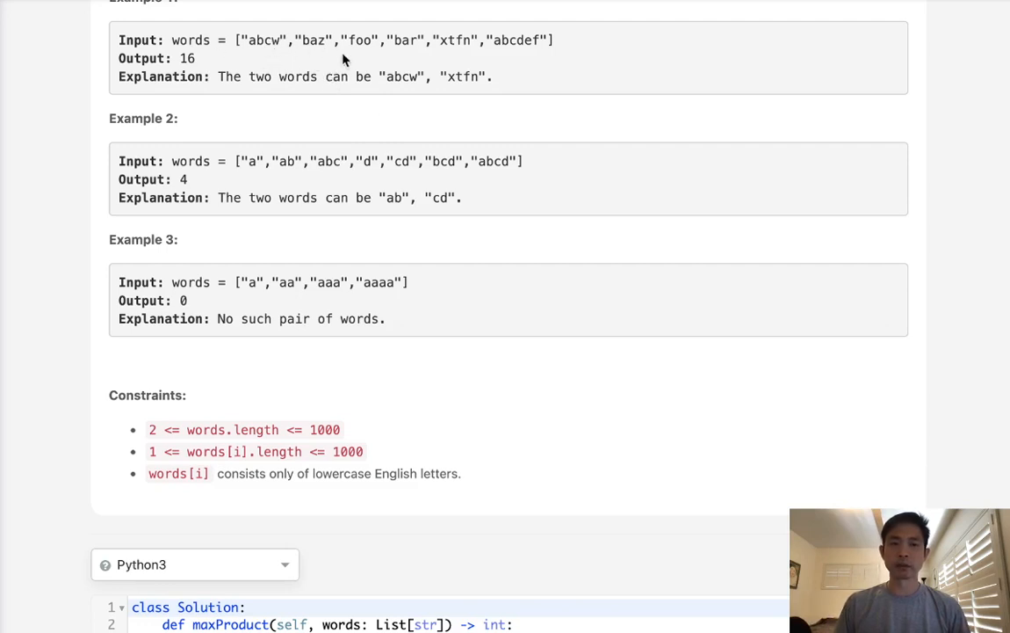
pyautogui.moveTo(197, 79)
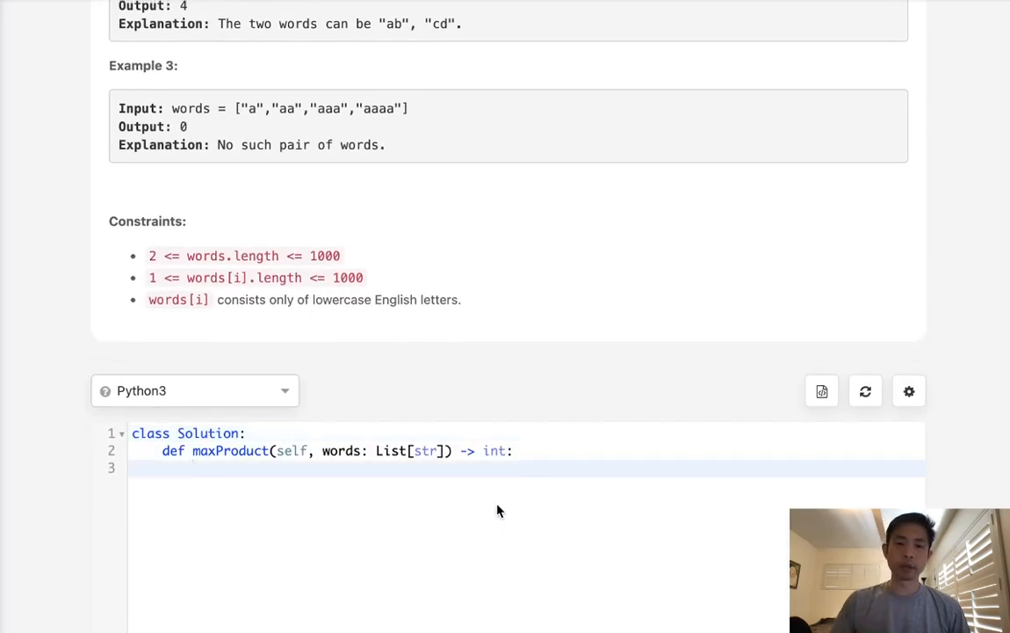
# Write the scratch line {"abc"} & {"def"} = set() under the maxProduct signature.
pyautogui.write('"abcd"')
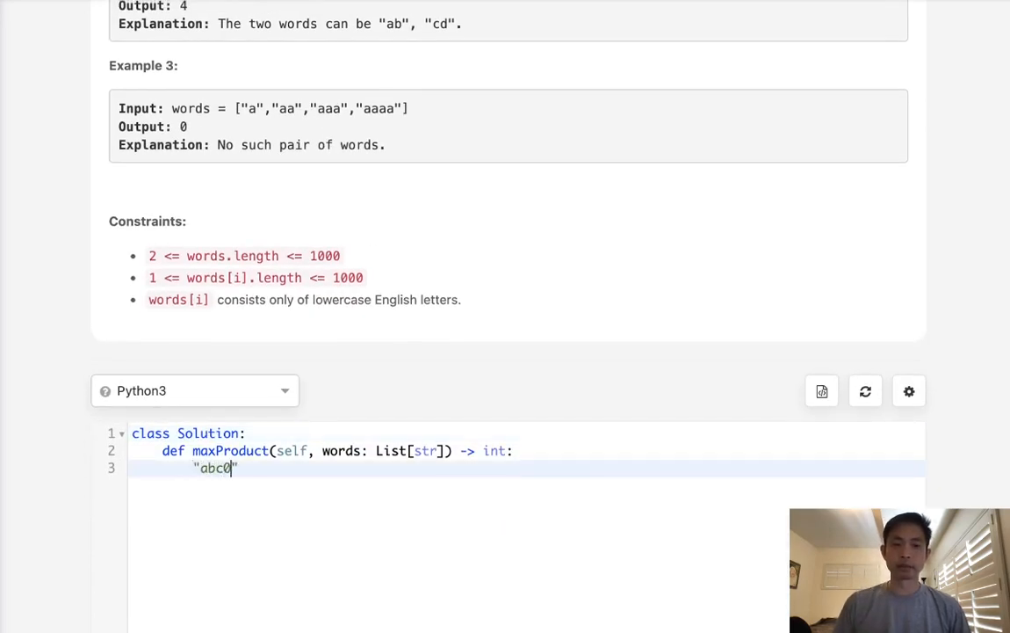
pyautogui.press('Backspace')
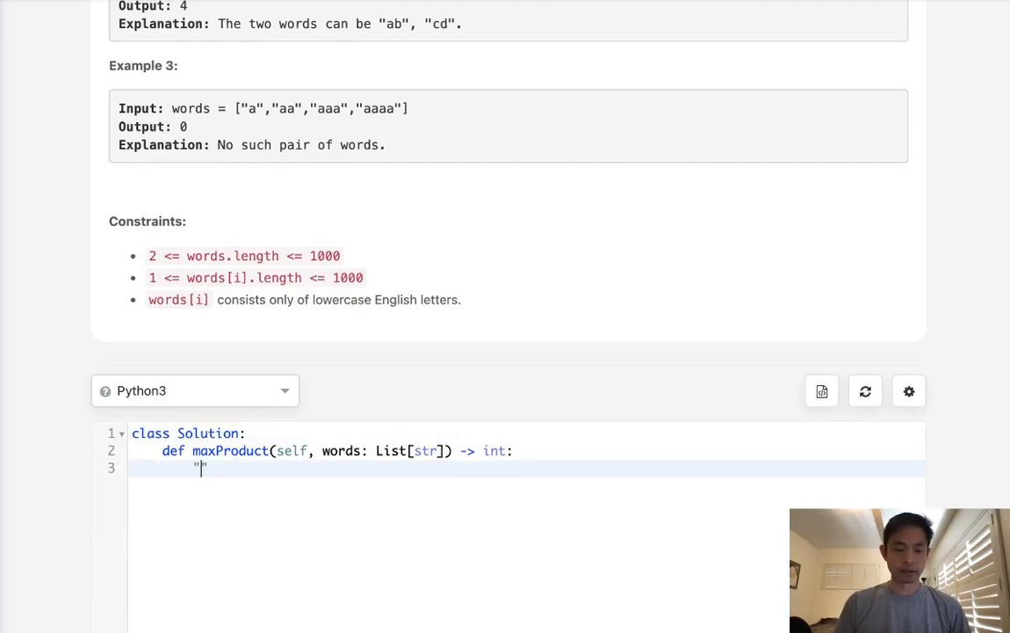
pyautogui.write('abc')
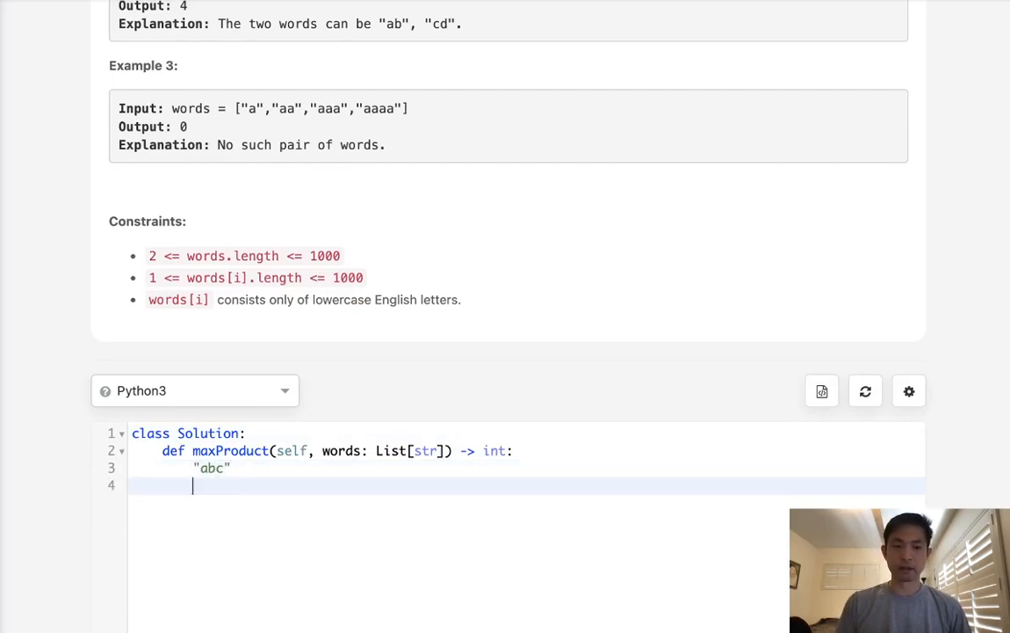
pyautogui.write('"def"')
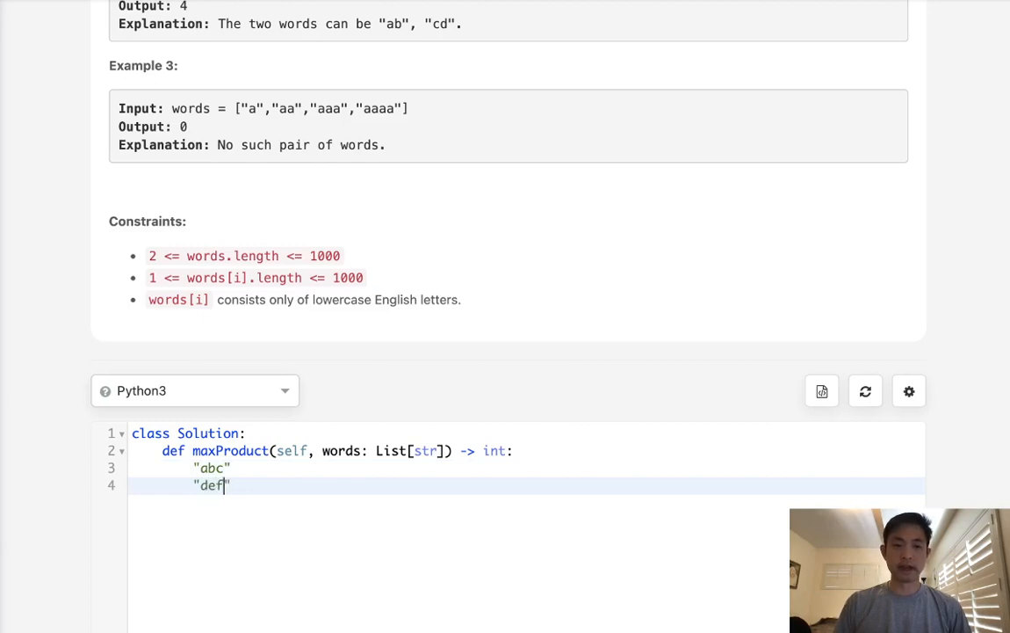
pyautogui.scroll(-3)
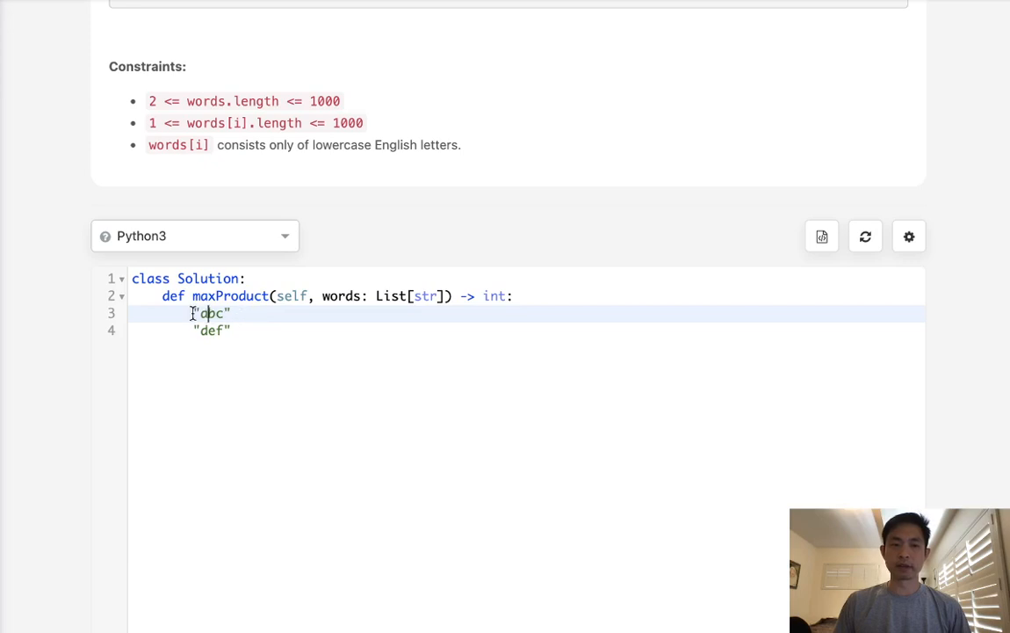
pyautogui.write('{}')
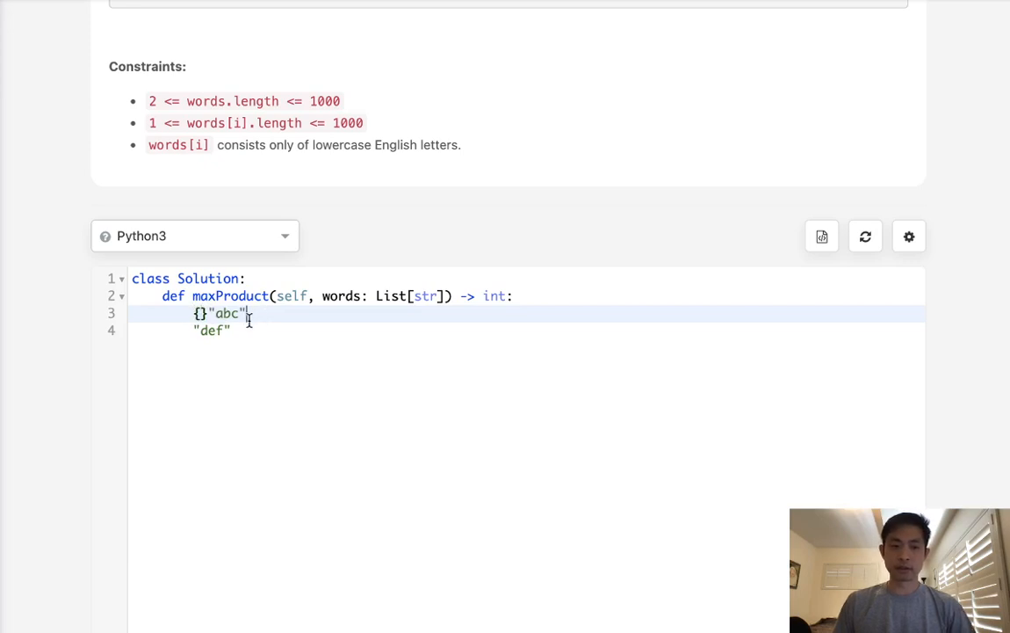
pyautogui.write('}')
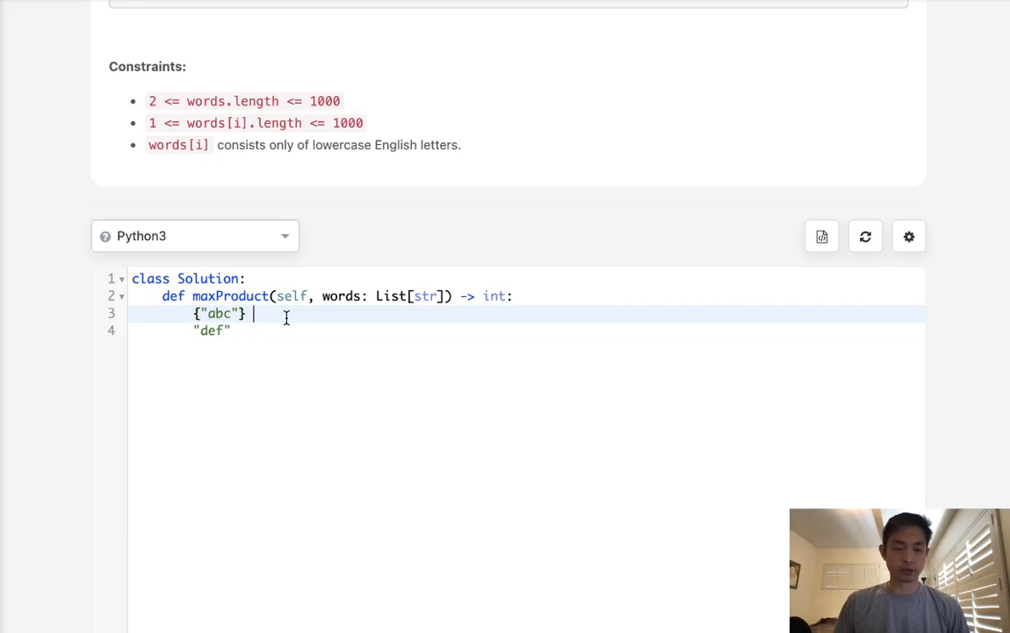
pyautogui.write('&')
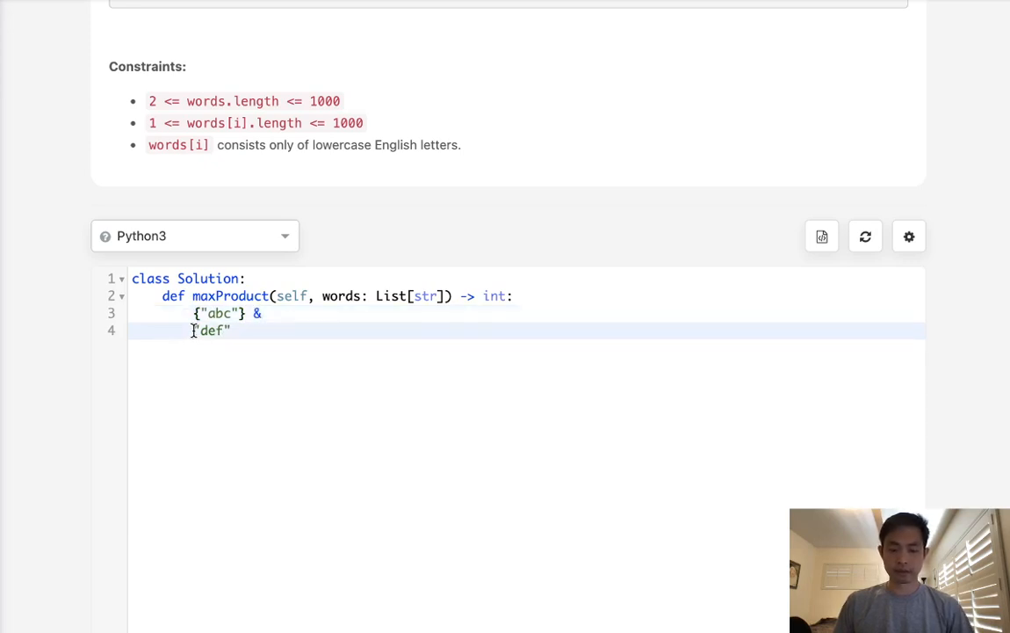
pyautogui.write('{')
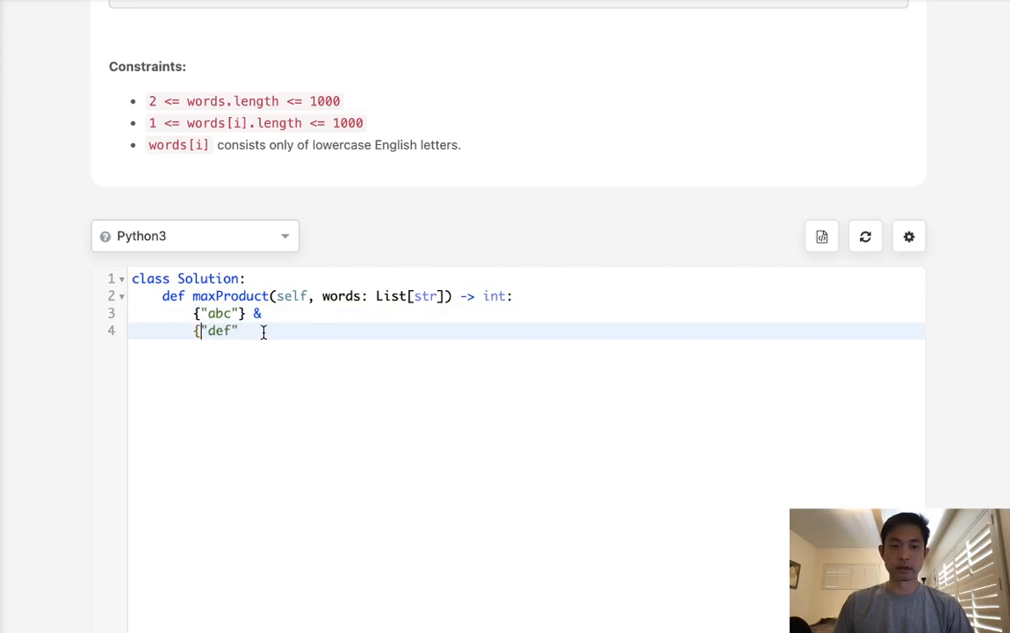
pyautogui.write('}.')
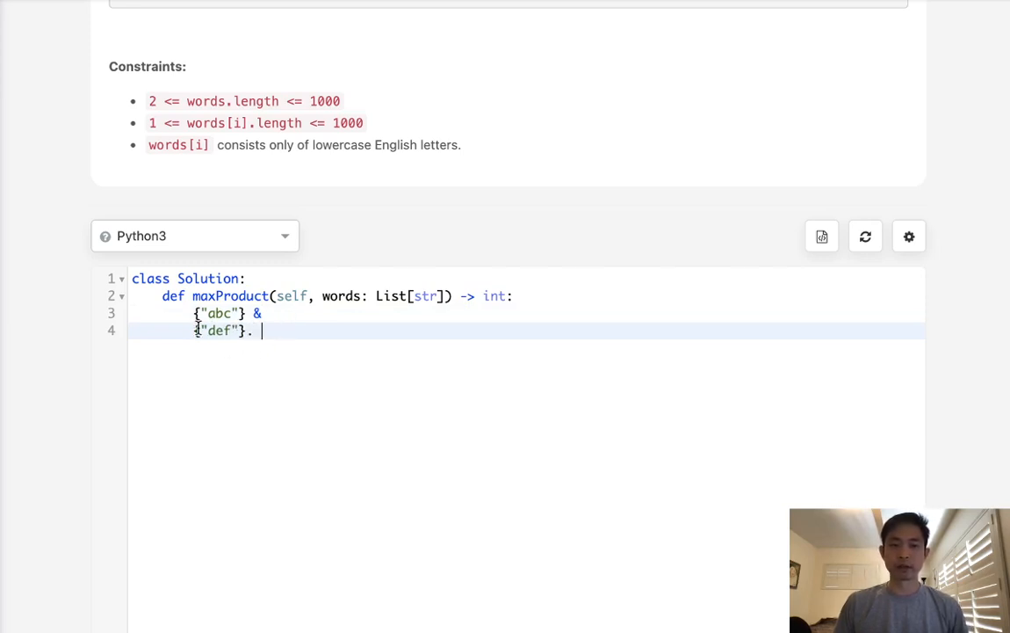
pyautogui.press('Backspace')
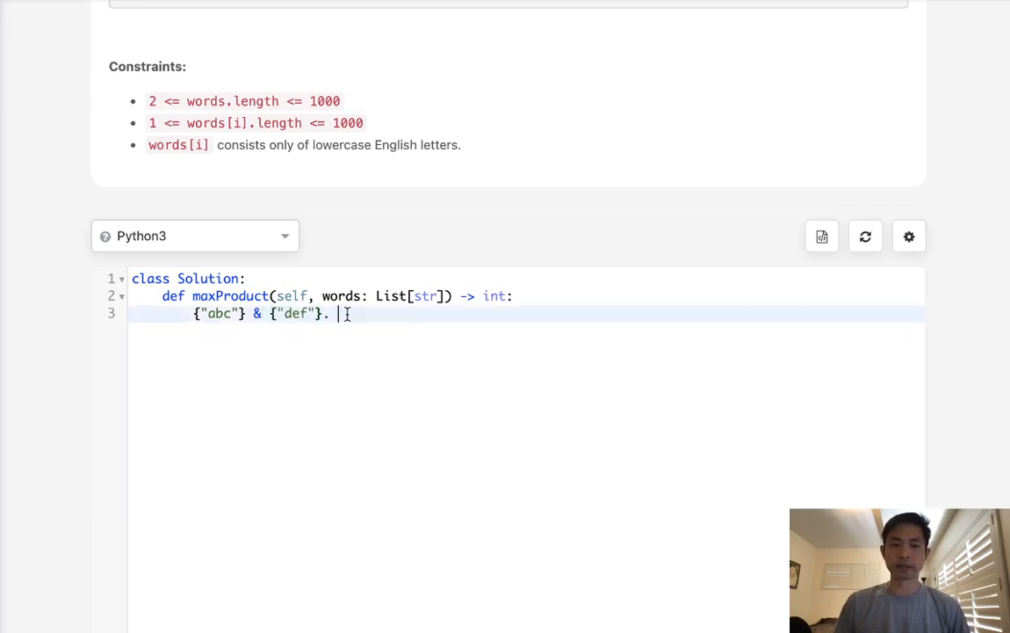
pyautogui.write('= set()')
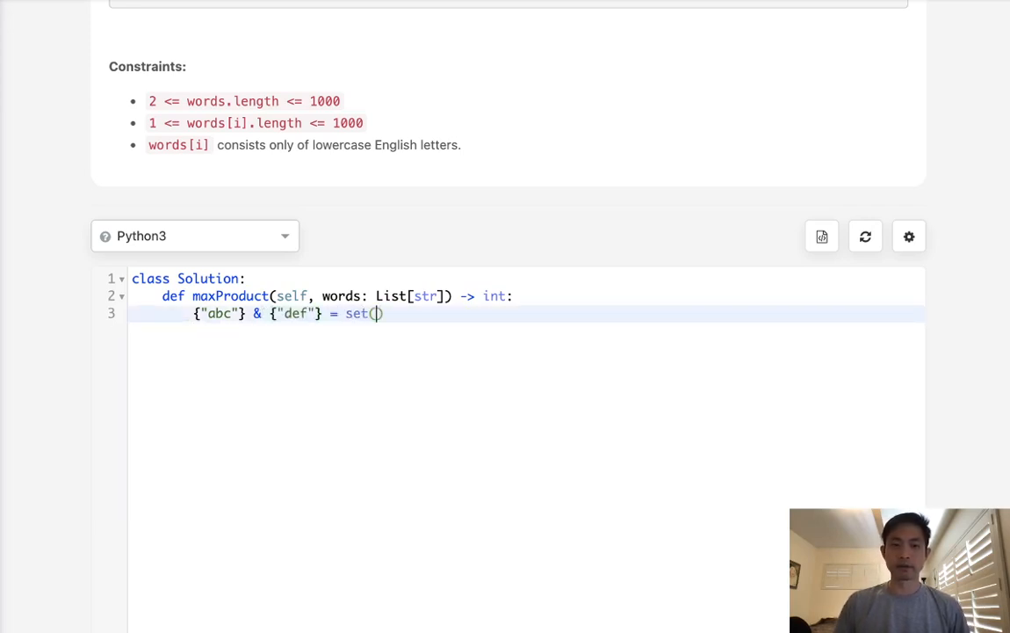
pyautogui.moveTo(270, 332)
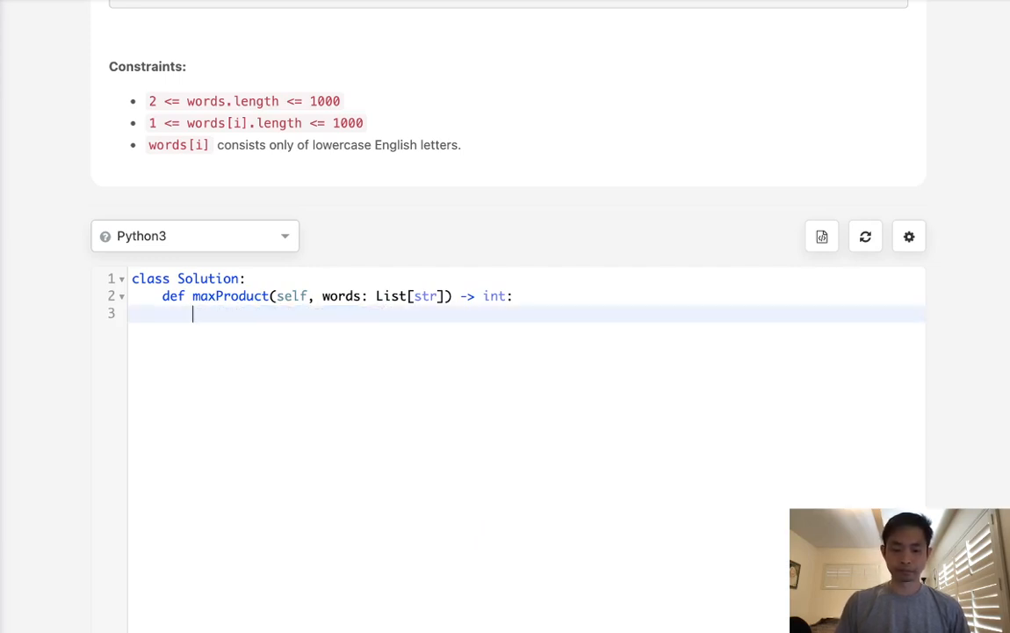
# Create lookup = defaultdict(set) and a for w in words loop setting lookup[word] = set(w).
pyautogui.write('lookup = defaultdict')
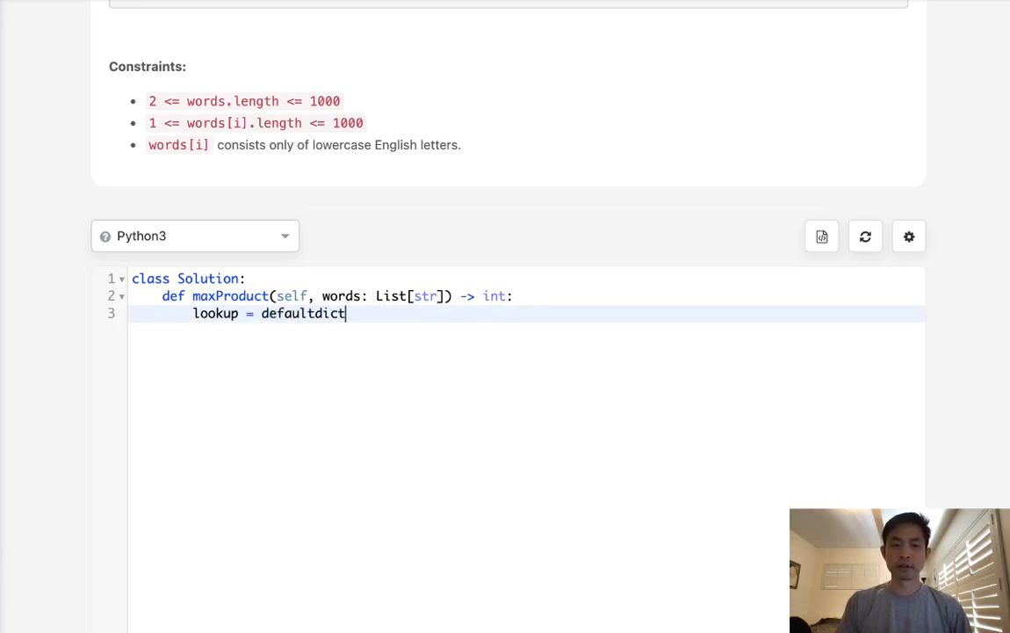
pyautogui.press('BackSpace')
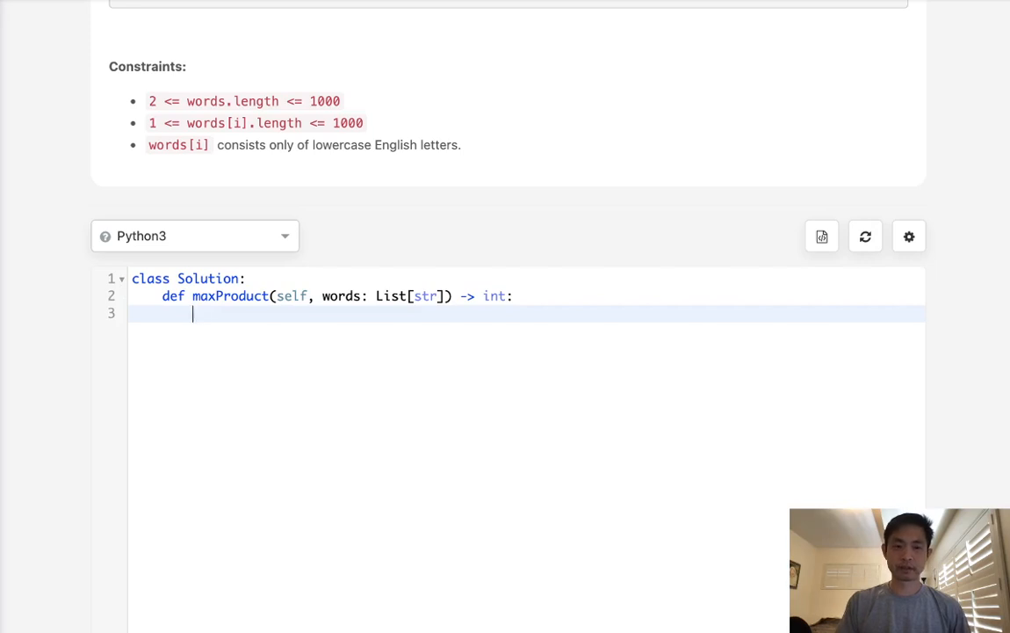
pyautogui.write('lookup = defaul')
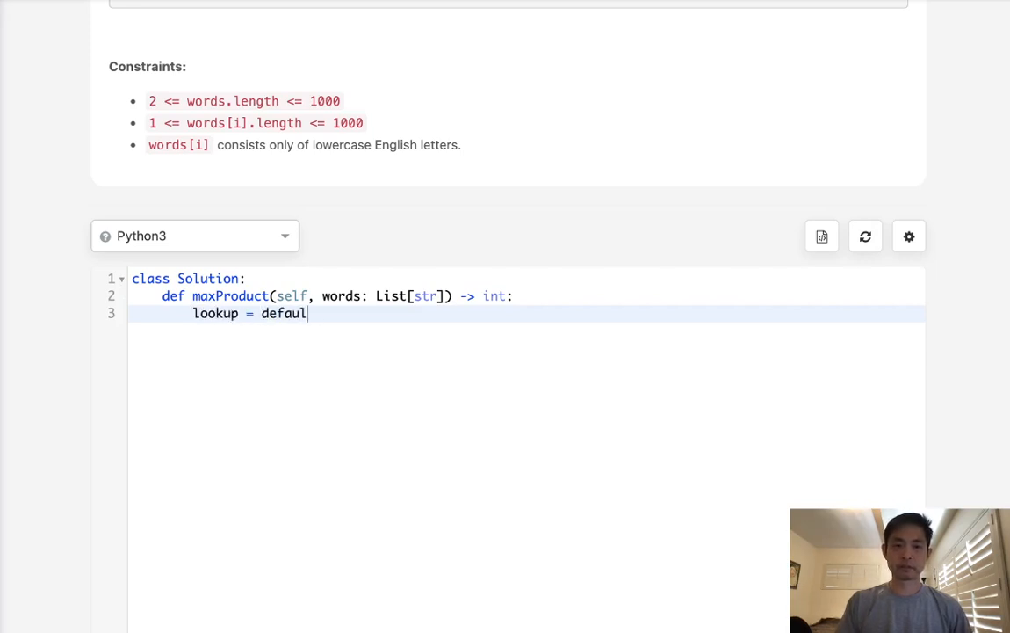
pyautogui.write('tdict(set)')
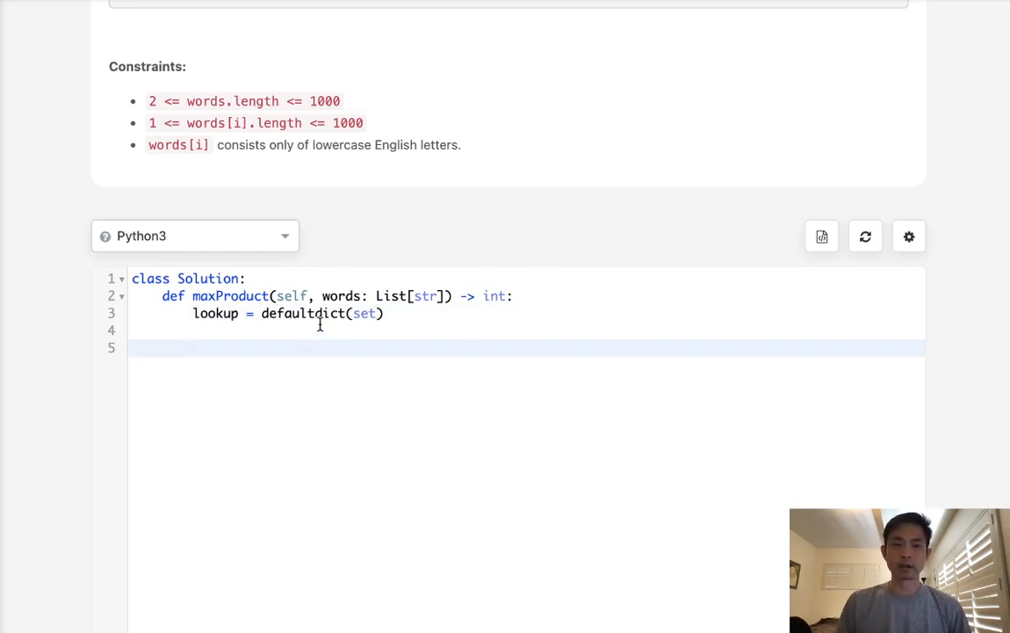
pyautogui.write('for w in words:')
pyautogui.write('l')
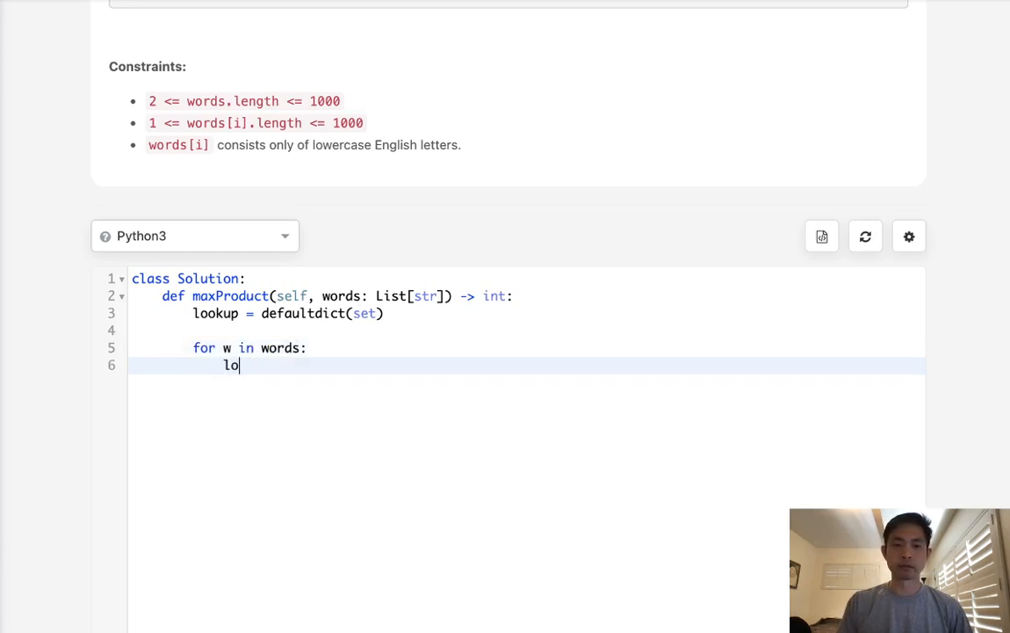
pyautogui.write('okup')
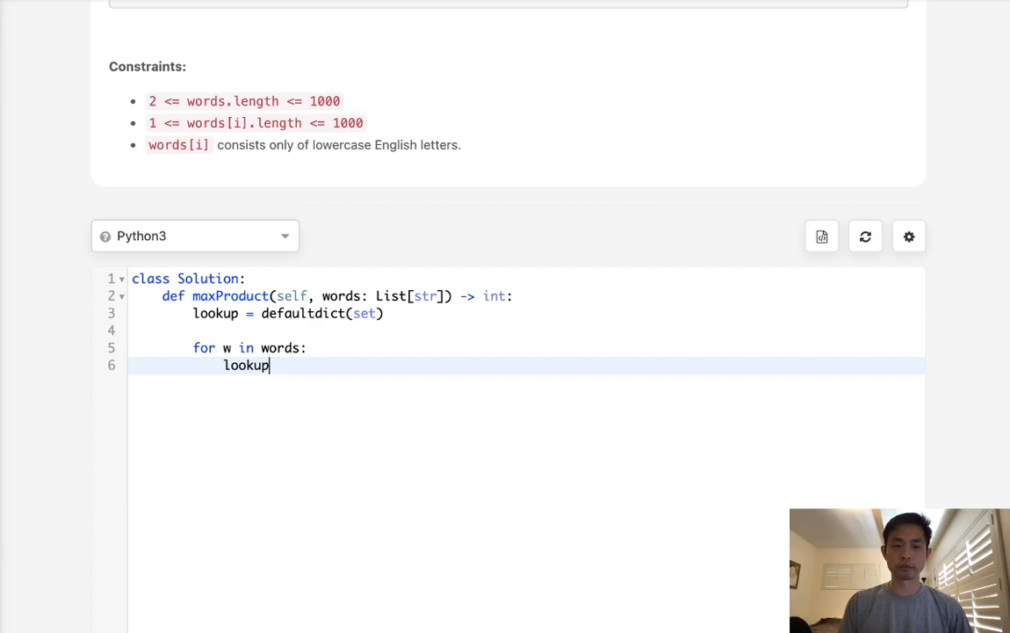
pyautogui.write('[word]')
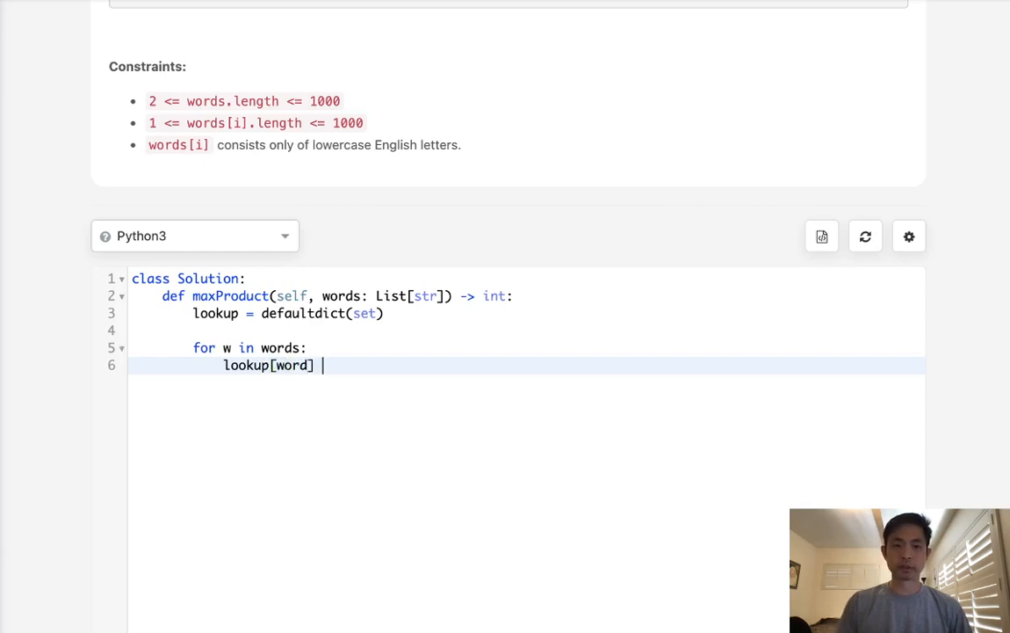
pyautogui.write('= set(w)')
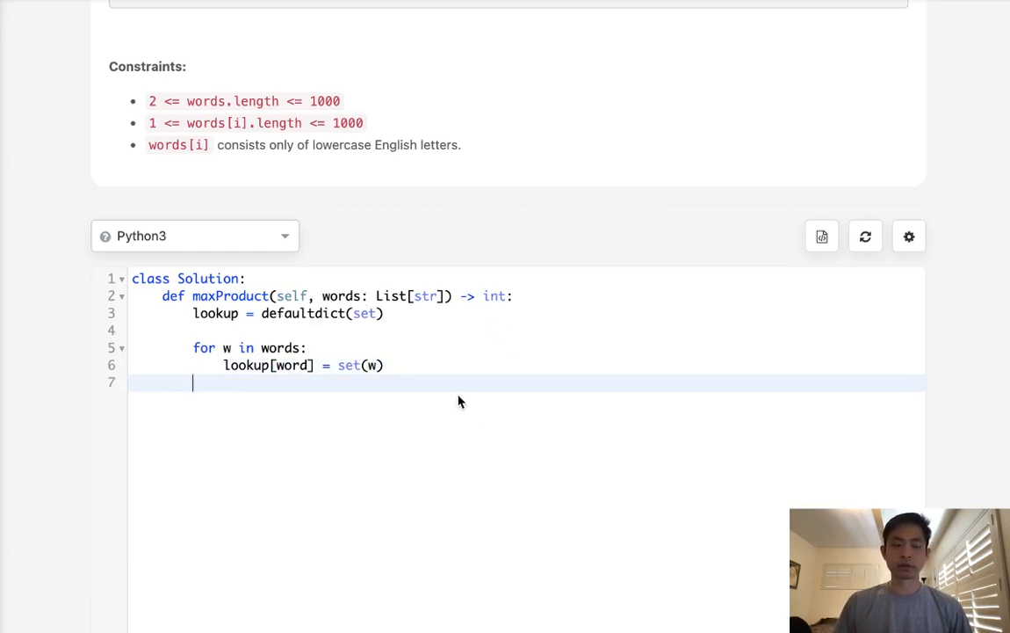
# Add nested loops for i in words and for j in word, checking if dont_share(i,j):.
pyautogui.write('for')
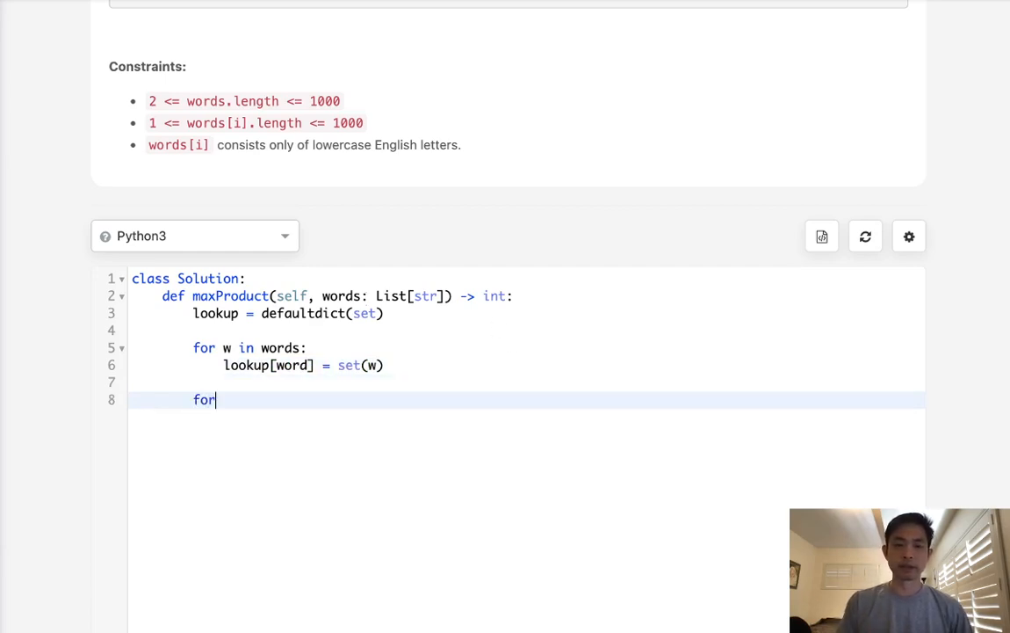
pyautogui.write('i in wor')
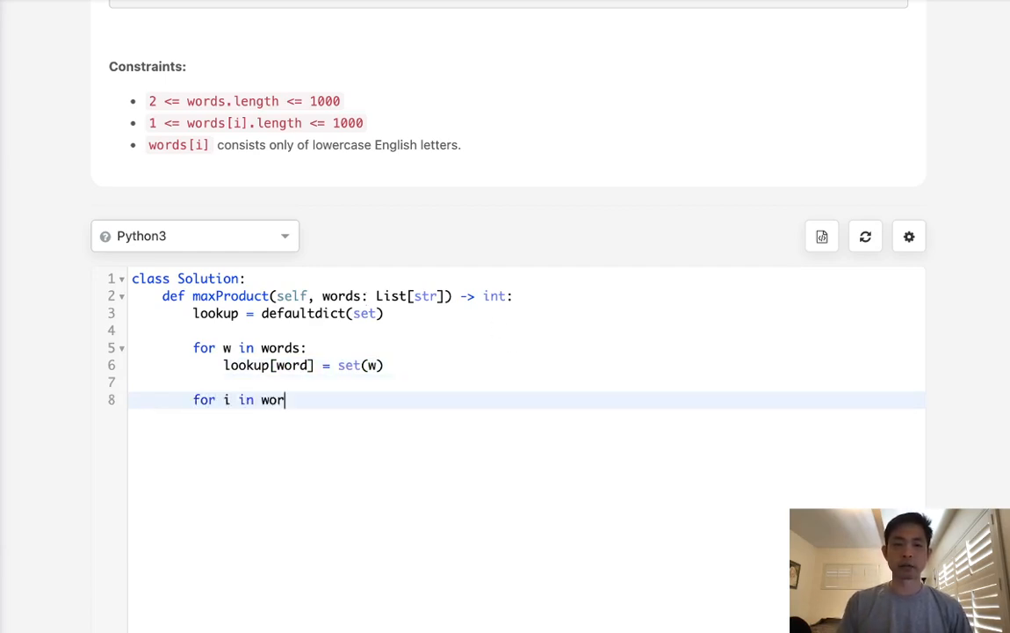
pyautogui.write('ds:')
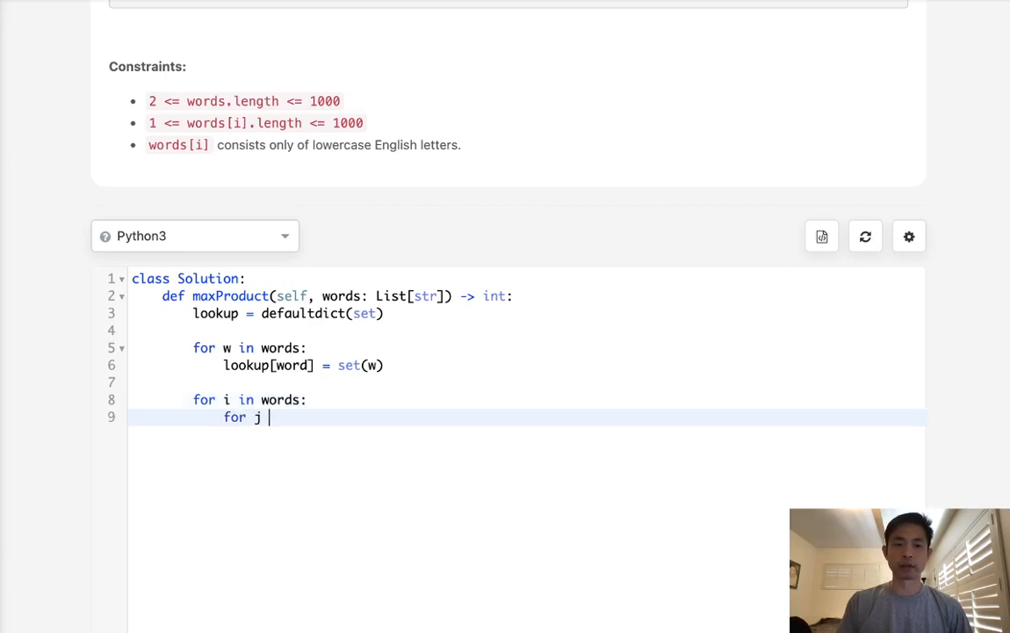
pyautogui.write('in word:')
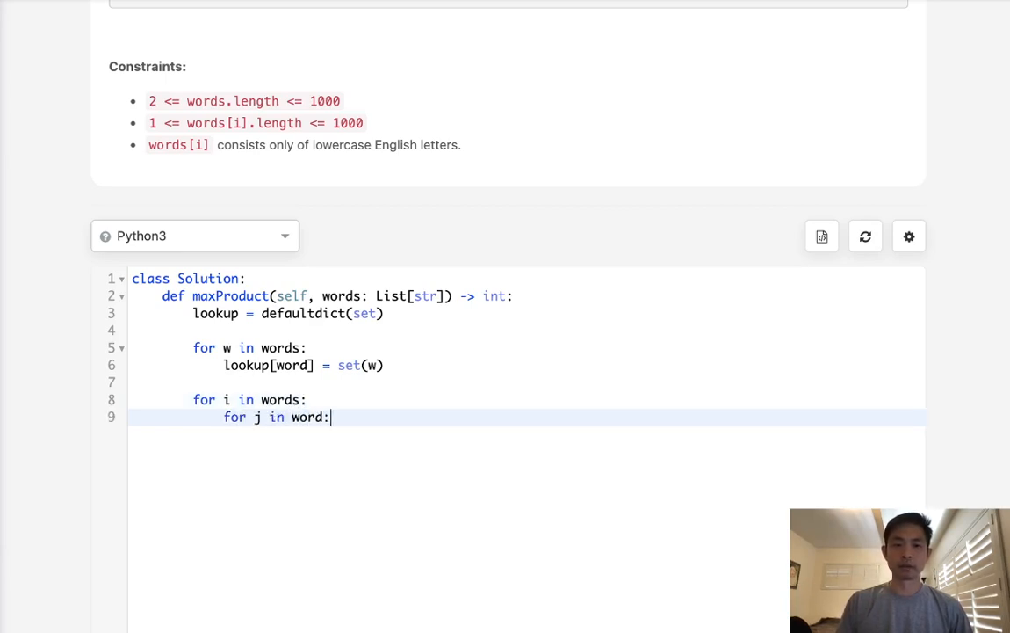
pyautogui.press('enter')
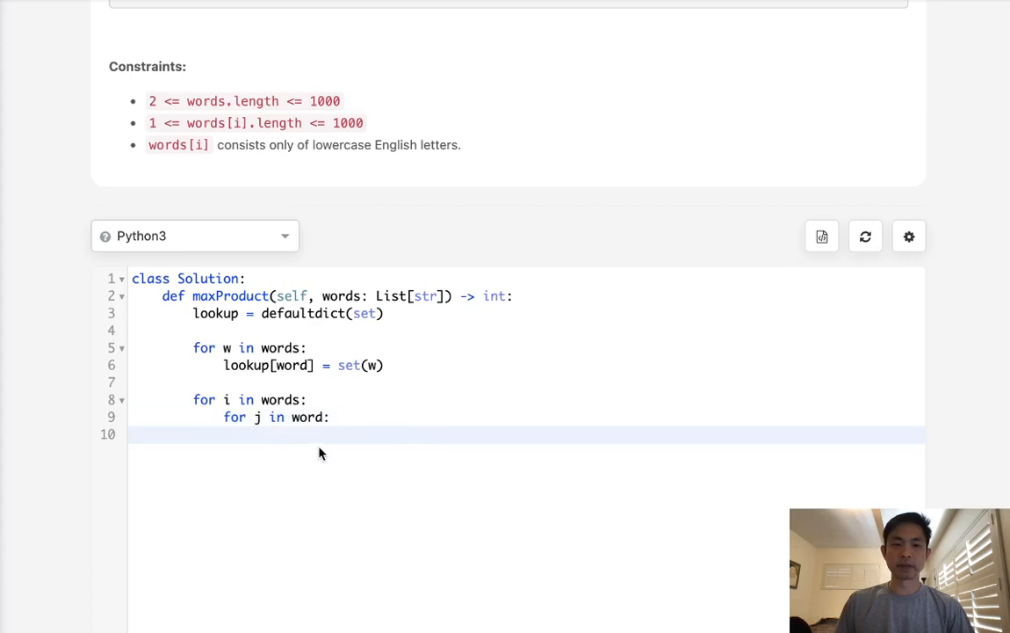
pyautogui.write('if')
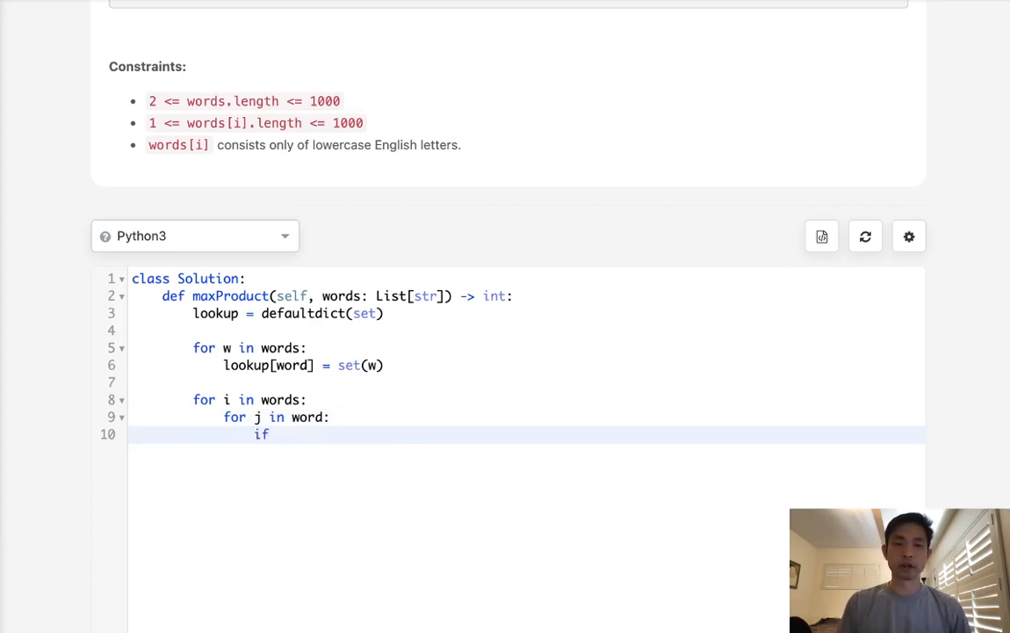
pyautogui.write('dont_s')
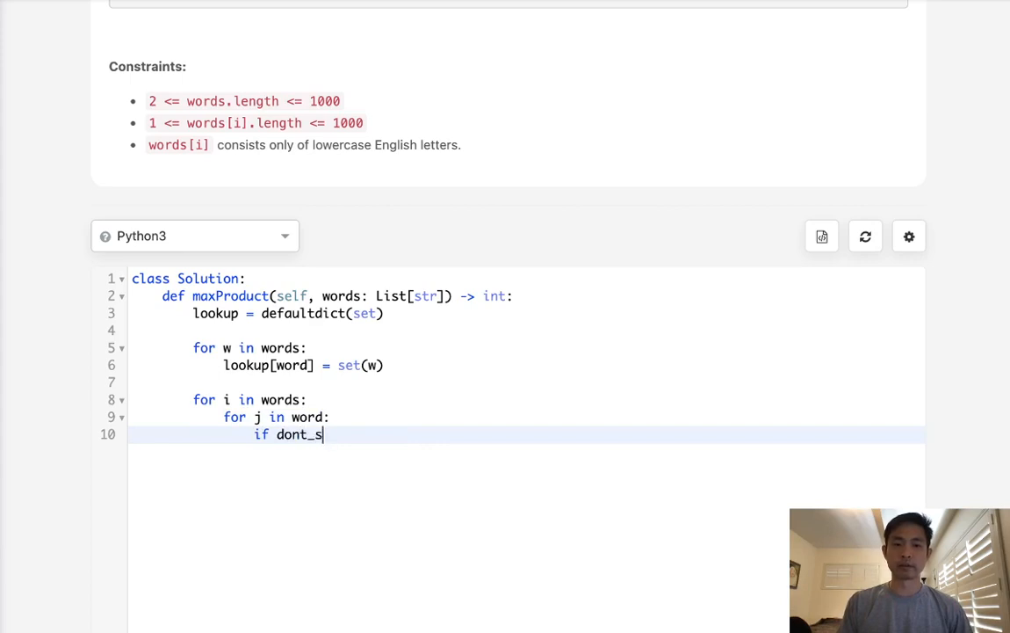
pyautogui.write('hare(i,)')
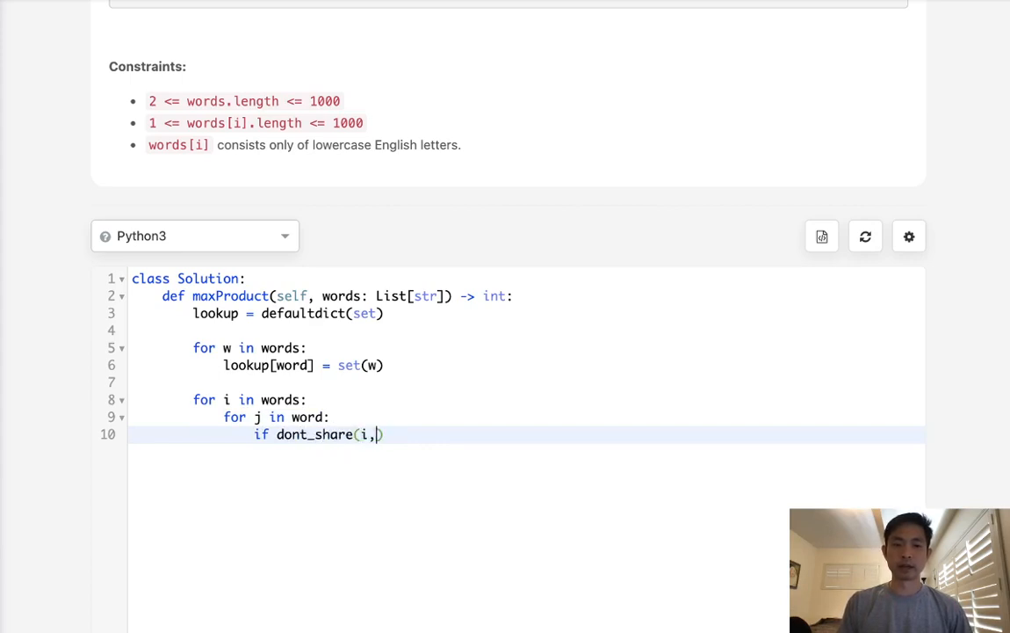
pyautogui.write('j):')
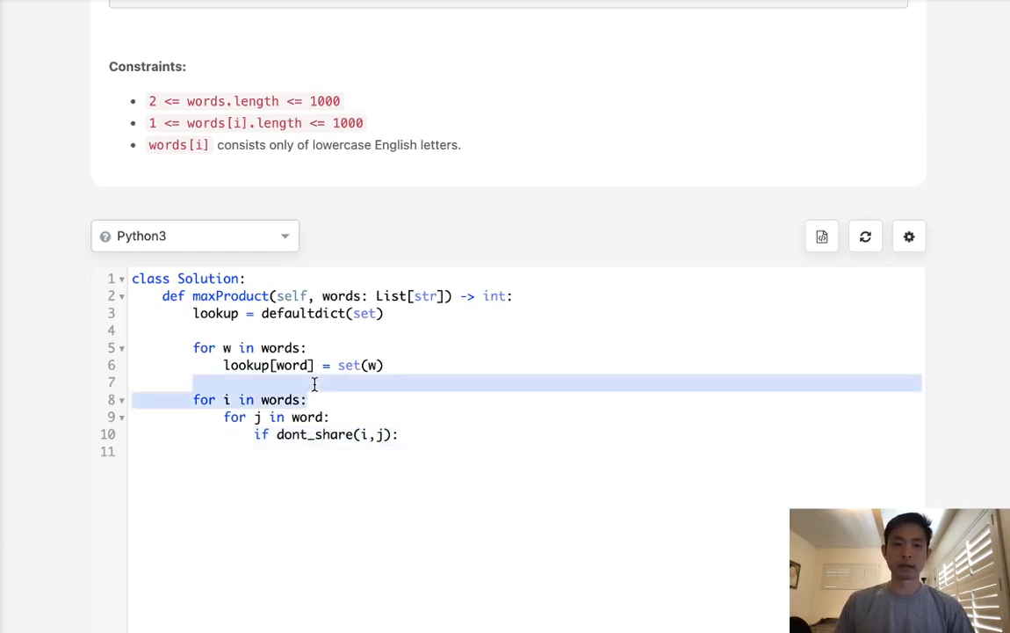
# Set mx = max(mx,len(i)*len(j)) inside the check and end with return mx.
pyautogui.write('mx = ()')
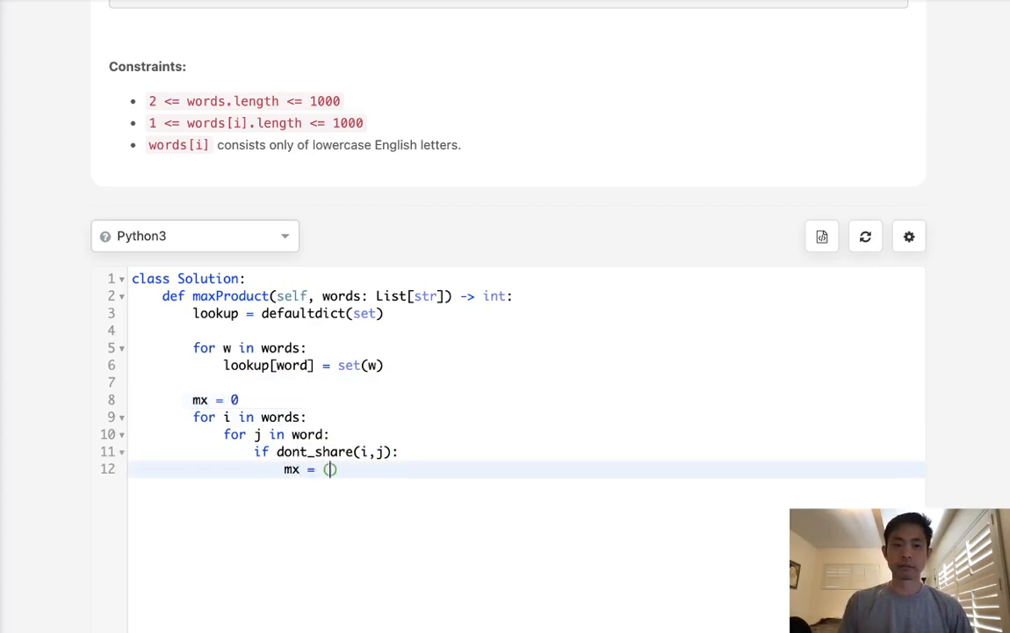
pyautogui.write('max(mx,')
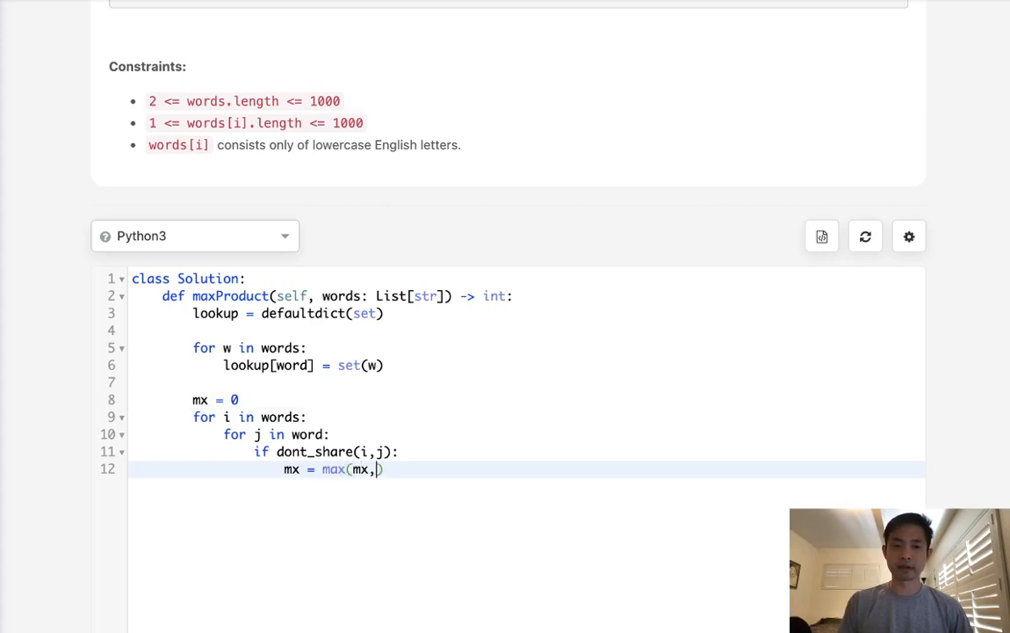
pyautogui.write('len(i)')
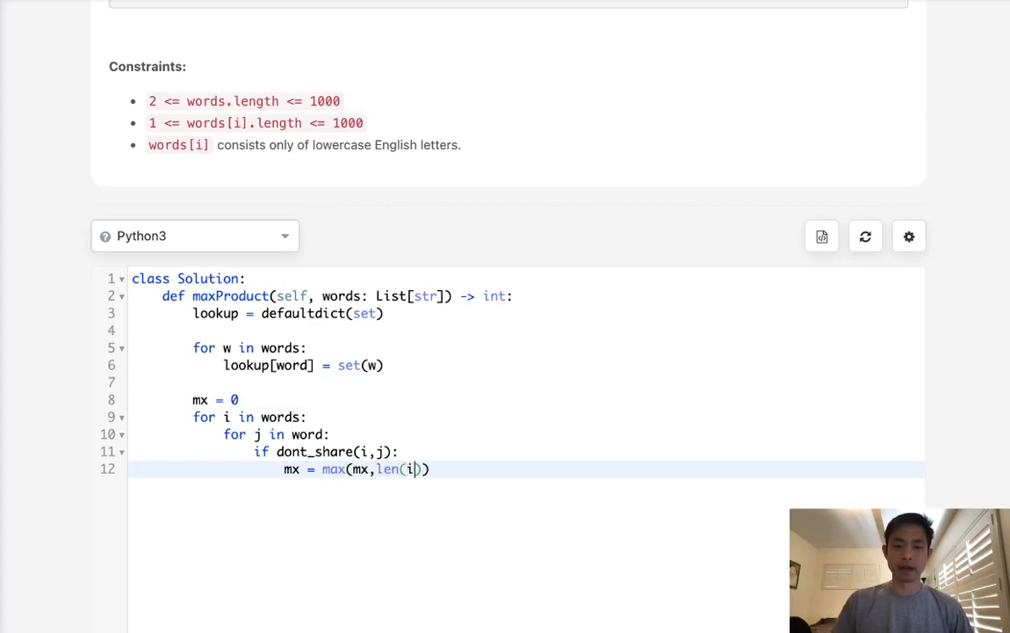
pyautogui.write('*len(j')
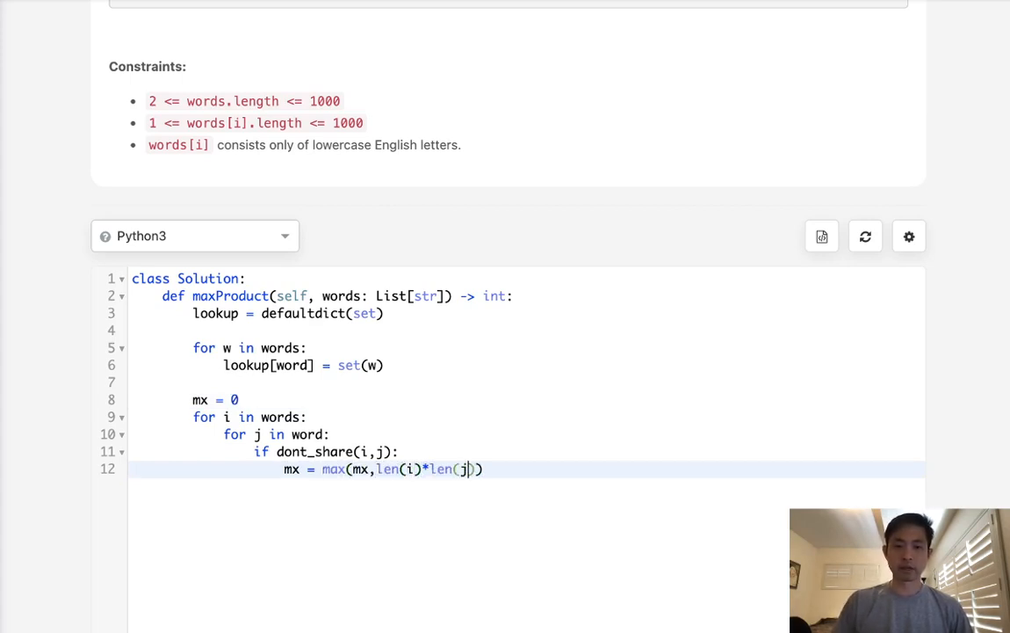
pyautogui.write('retu')
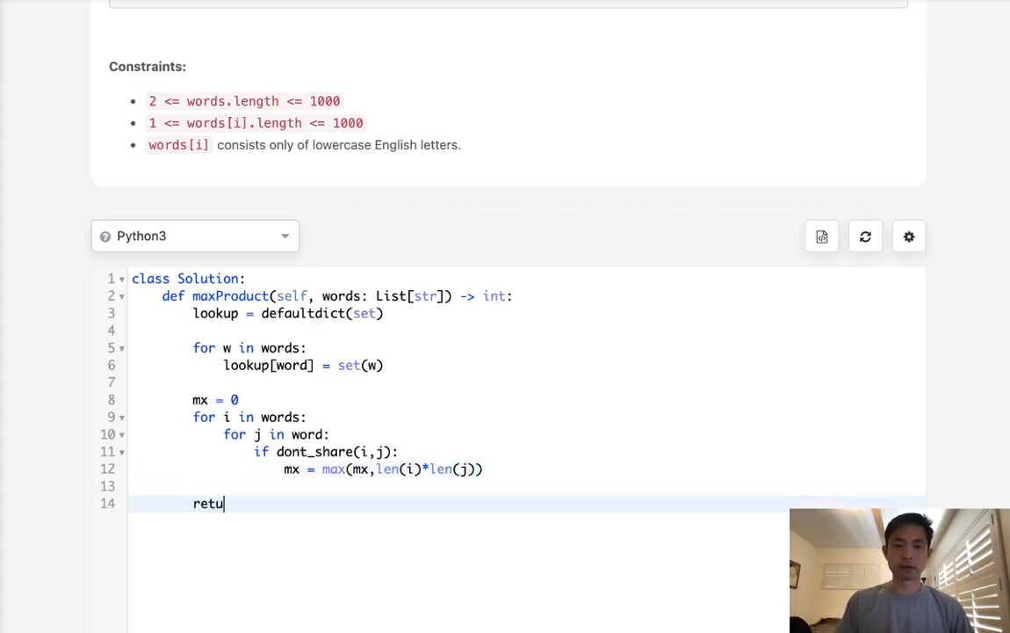
pyautogui.write('rn mx')
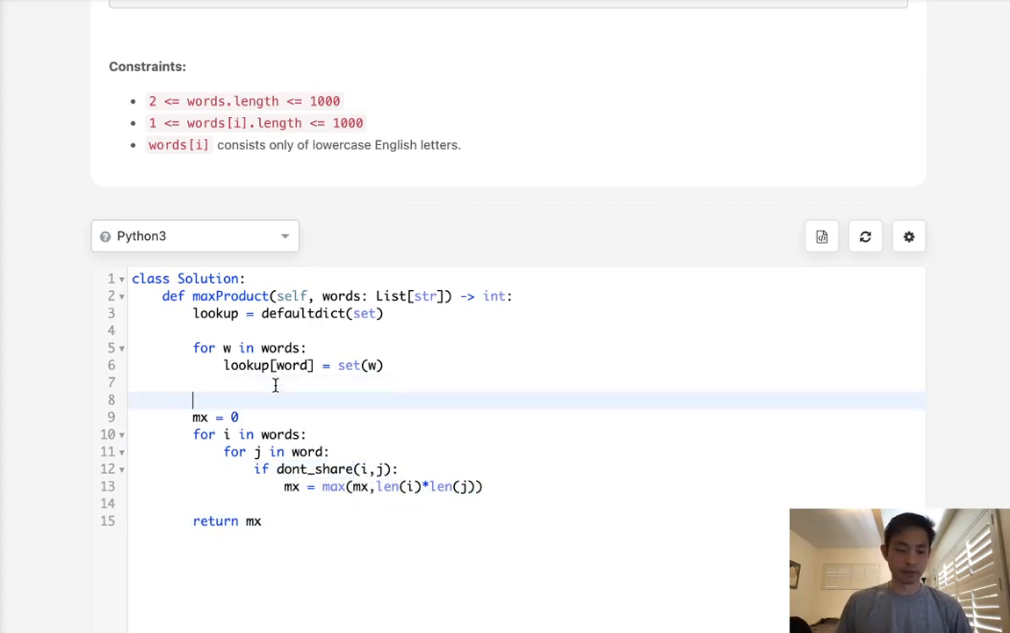
# Define dont_share(s,t) beginning with the overlap check if lookup[s]&lookup[t]:.
pyautogui.write('dont_share')
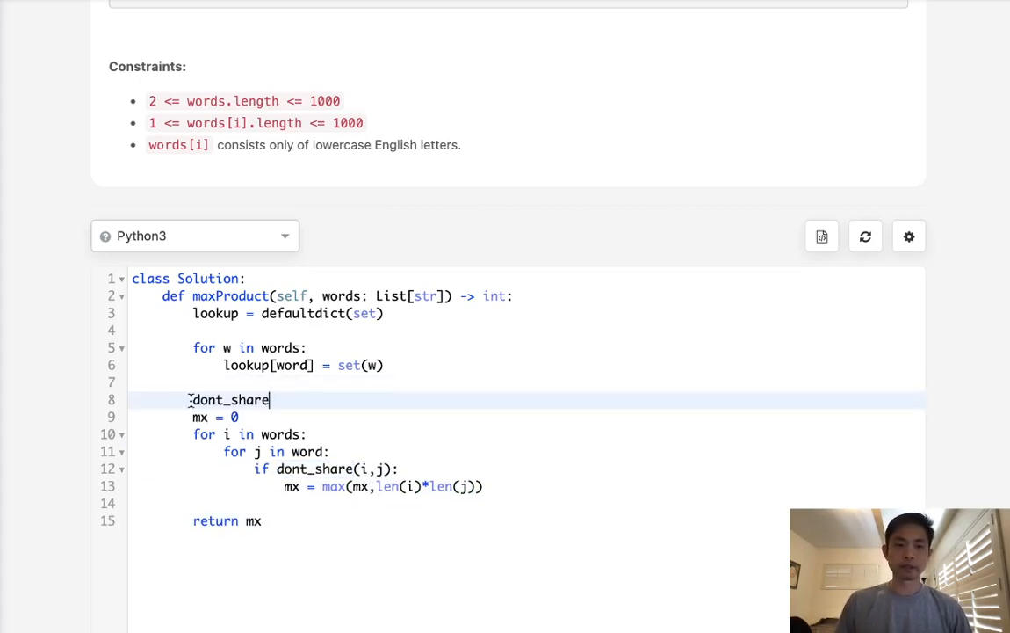
pyautogui.write('def')
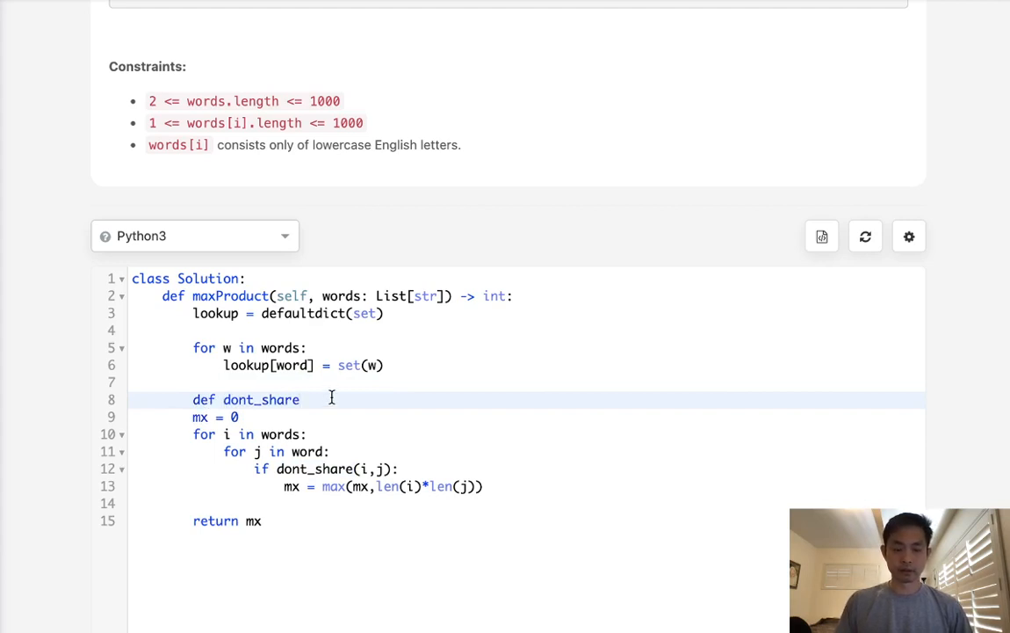
pyautogui.write('(s,t):')
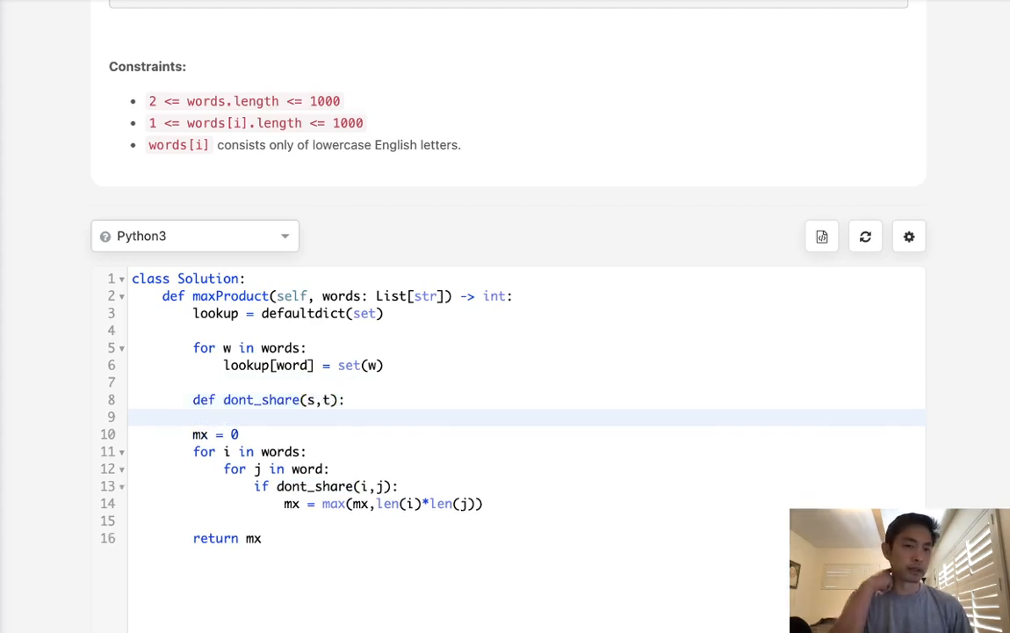
pyautogui.write('if')
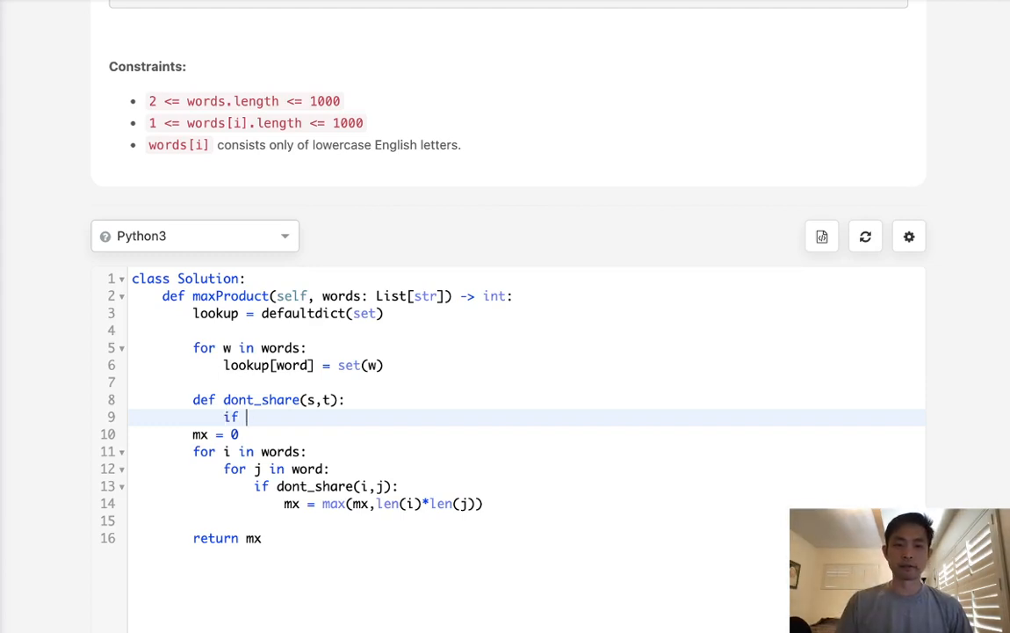
pyautogui.write('lookup[]')
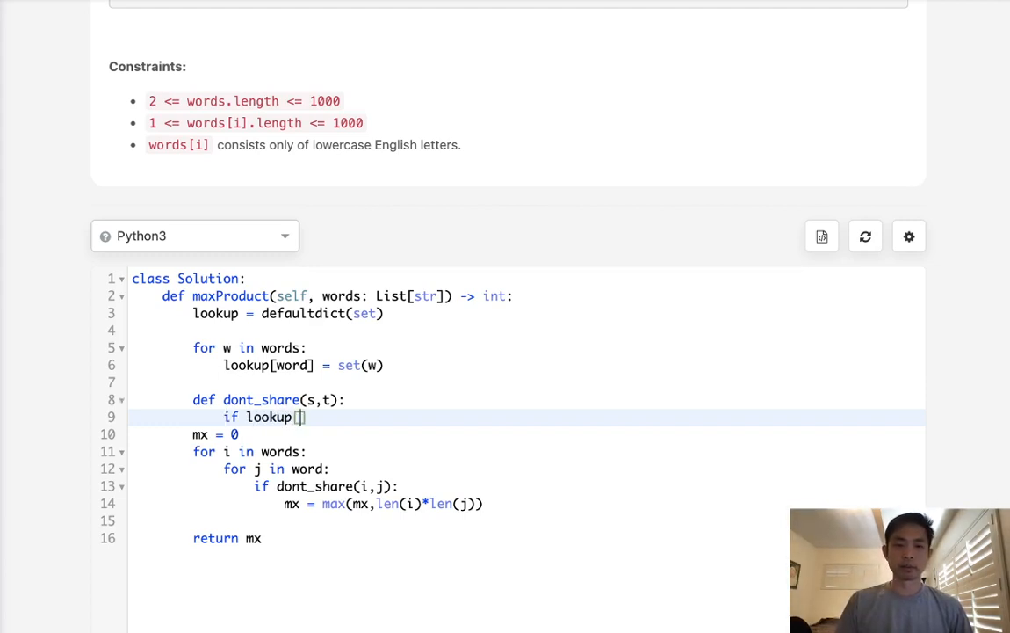
pyautogui.write('s')
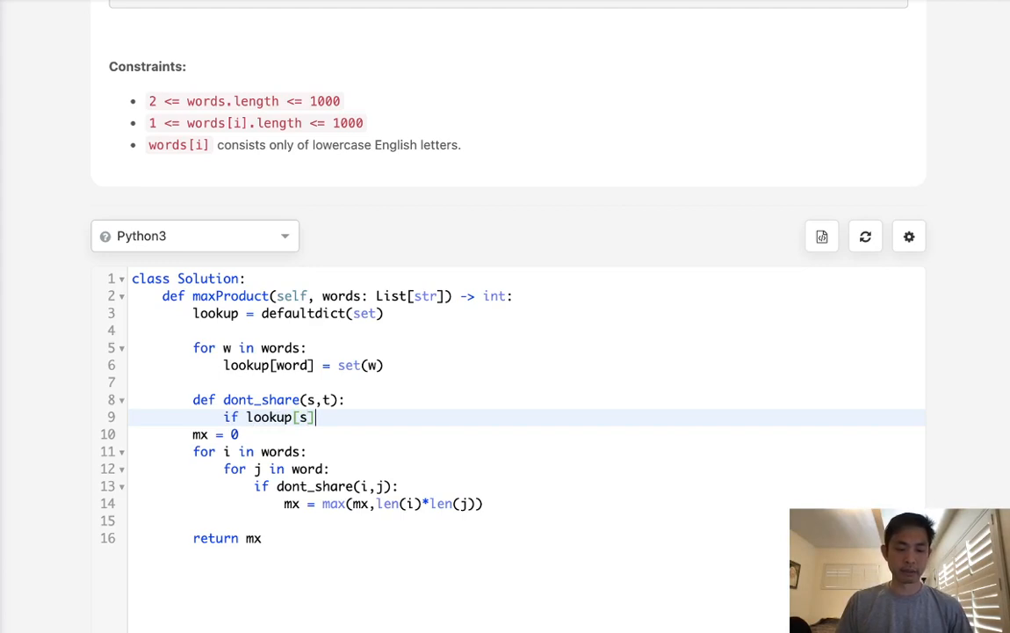
pyautogui.write('&lookup')
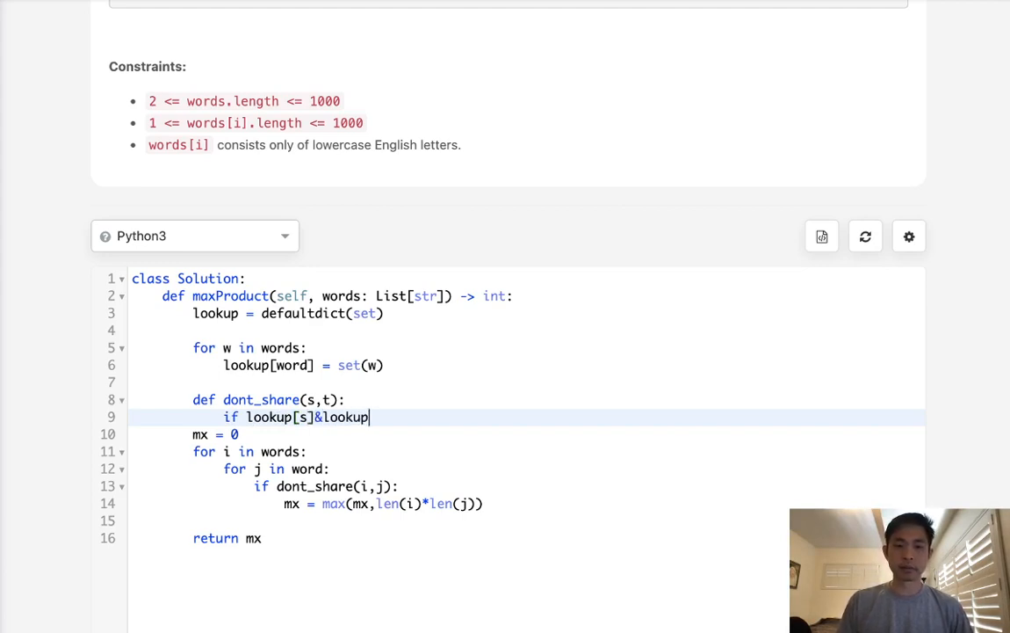
pyautogui.write('[t]:')
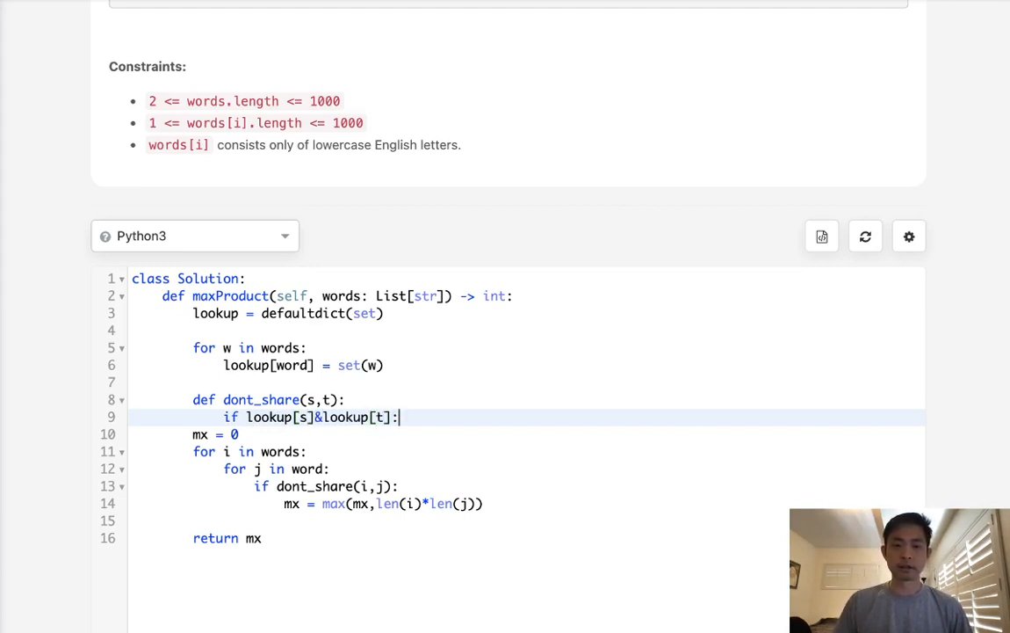
pyautogui.moveTo(333, 445)
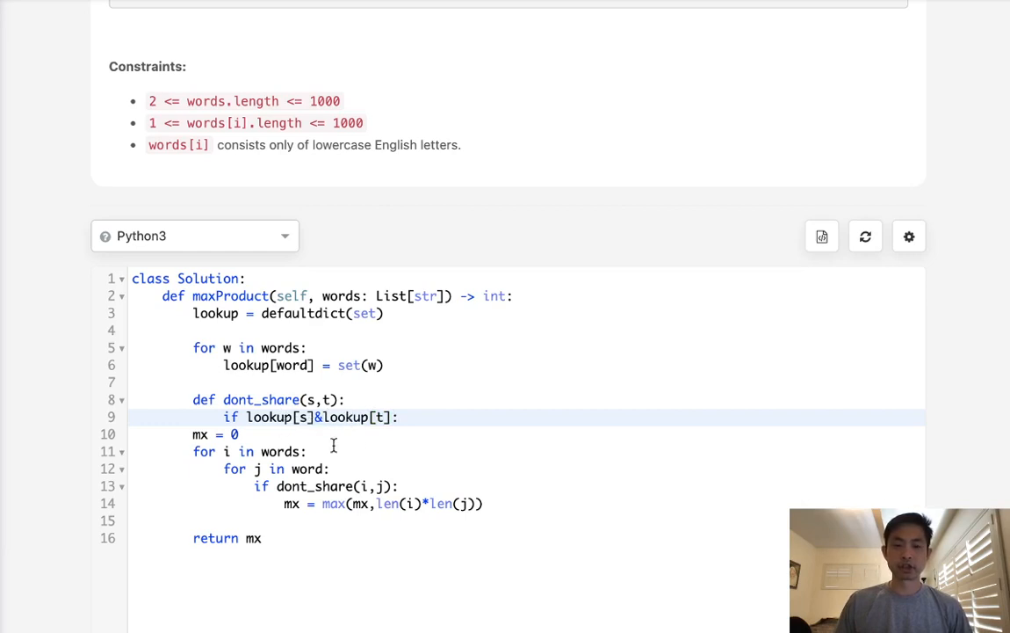
pyautogui.moveTo(466, 416)
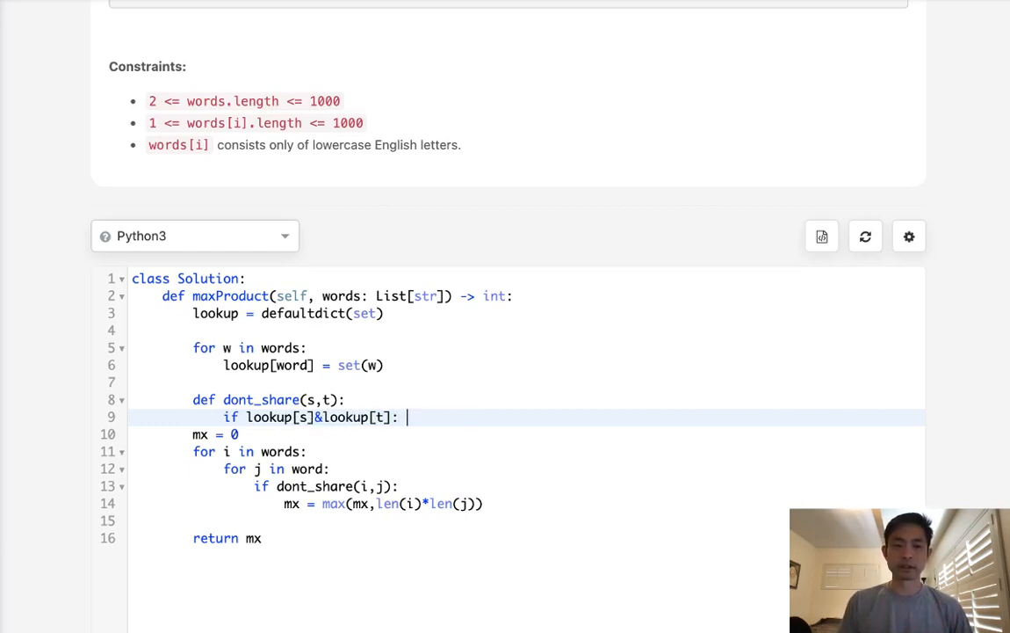
# Return False on overlap, otherwise True; fix lookup[w] and words, then submit.
pyautogui.write('return False')
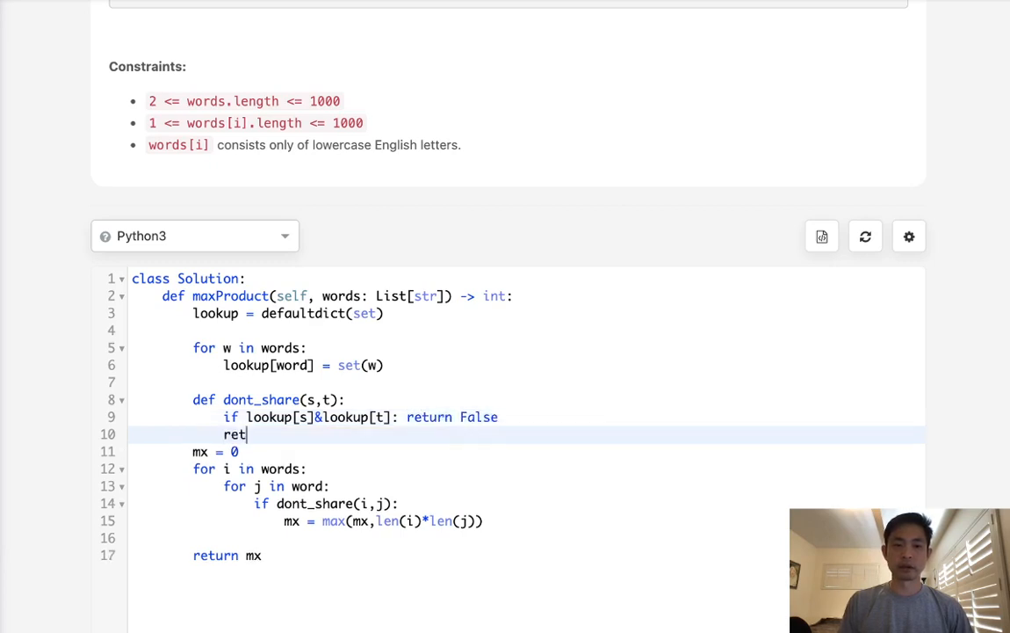
pyautogui.write('urn True')
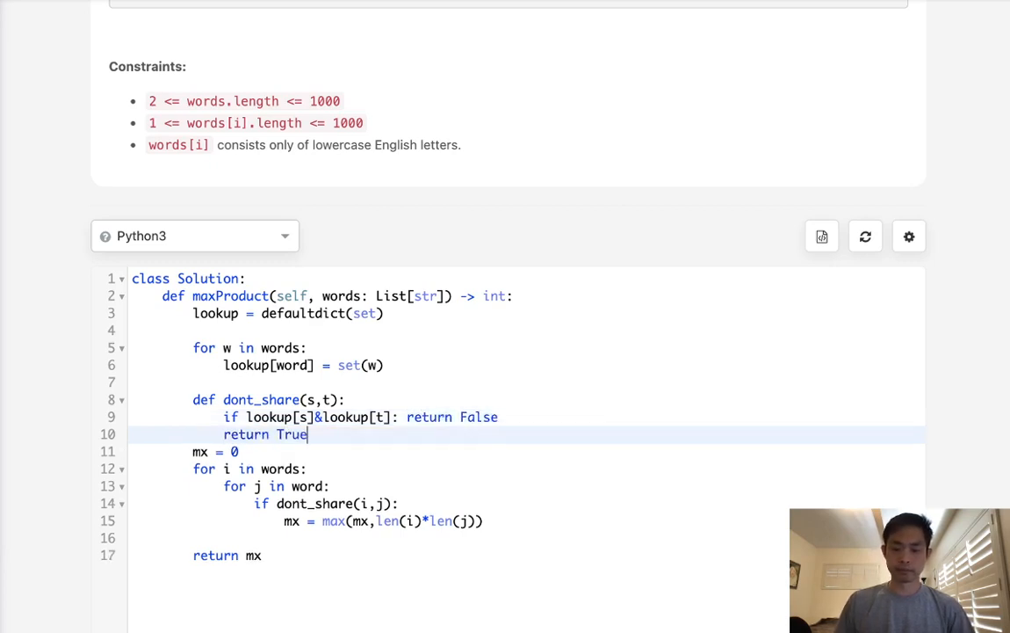
pyautogui.press('Enter')
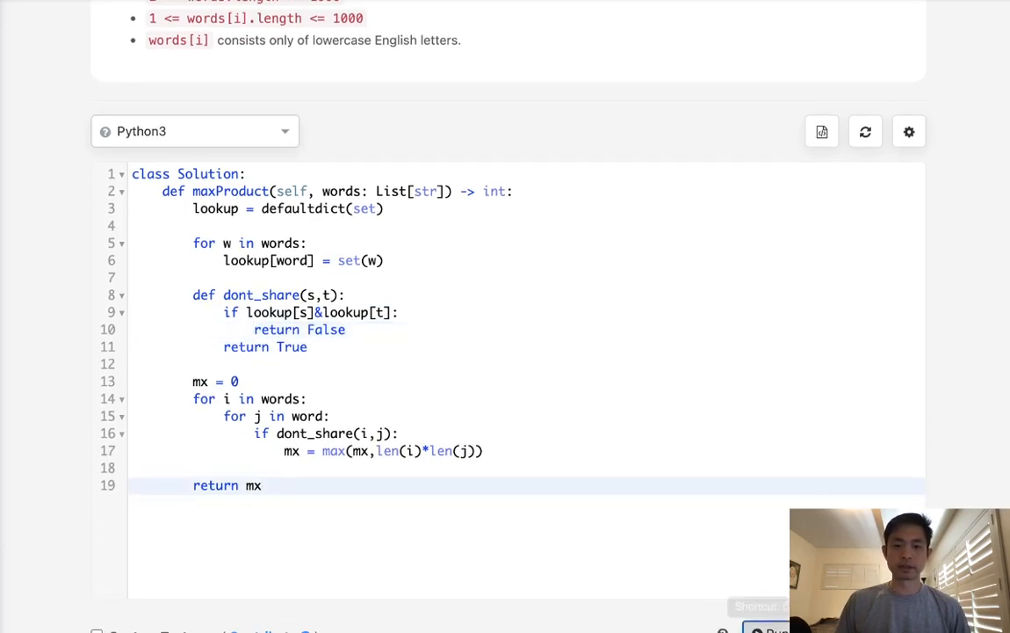
pyautogui.click(788, 239)
pyautogui.write('s')
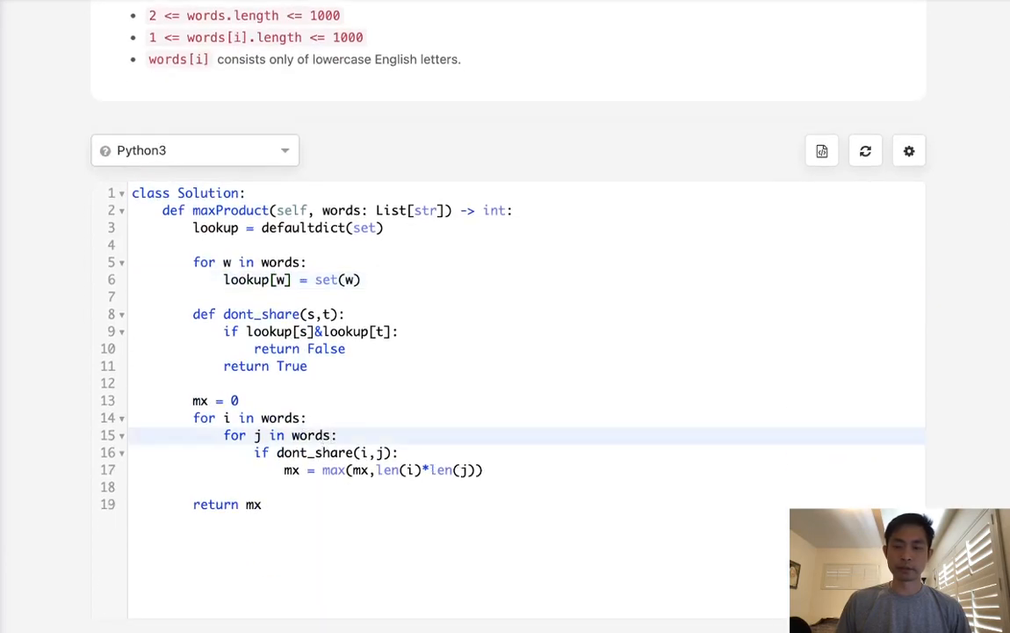
pyautogui.click(787, 375)
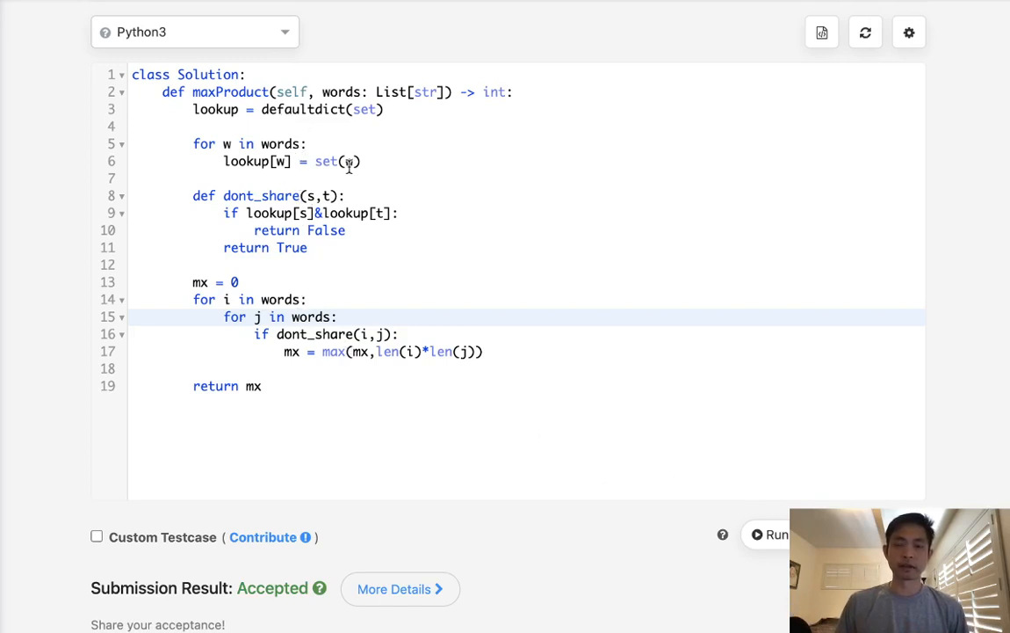
pyautogui.moveTo(444, 177)
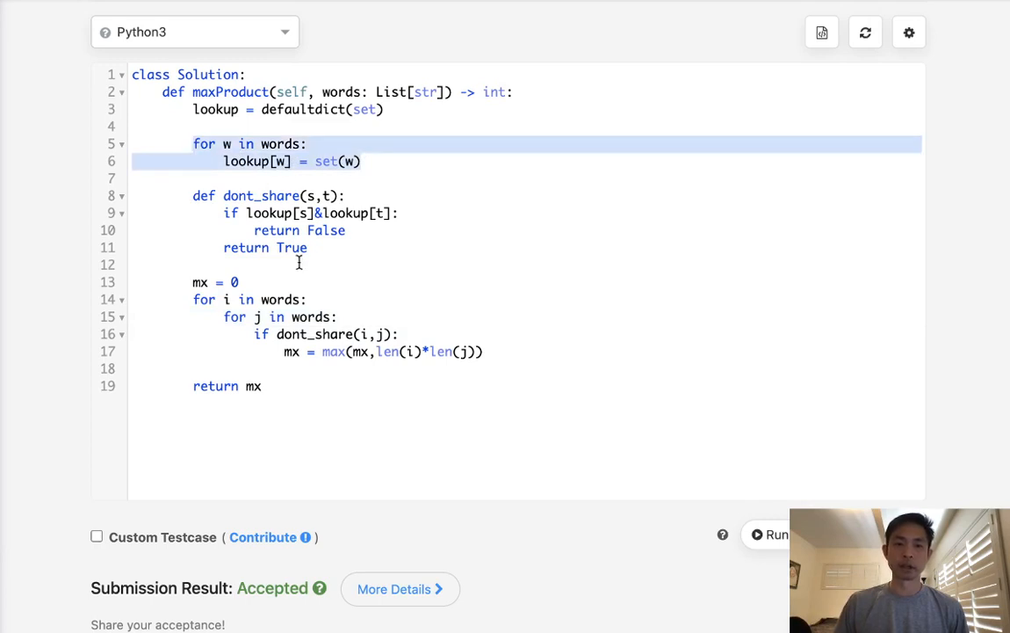
pyautogui.click(303, 264)
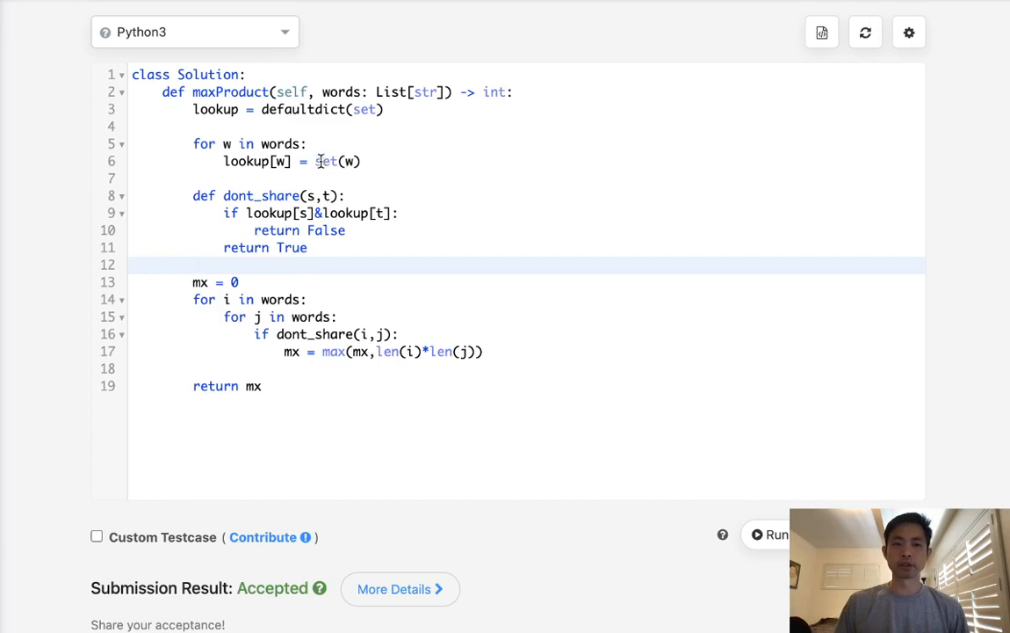
pyautogui.doubleClick(326, 161)
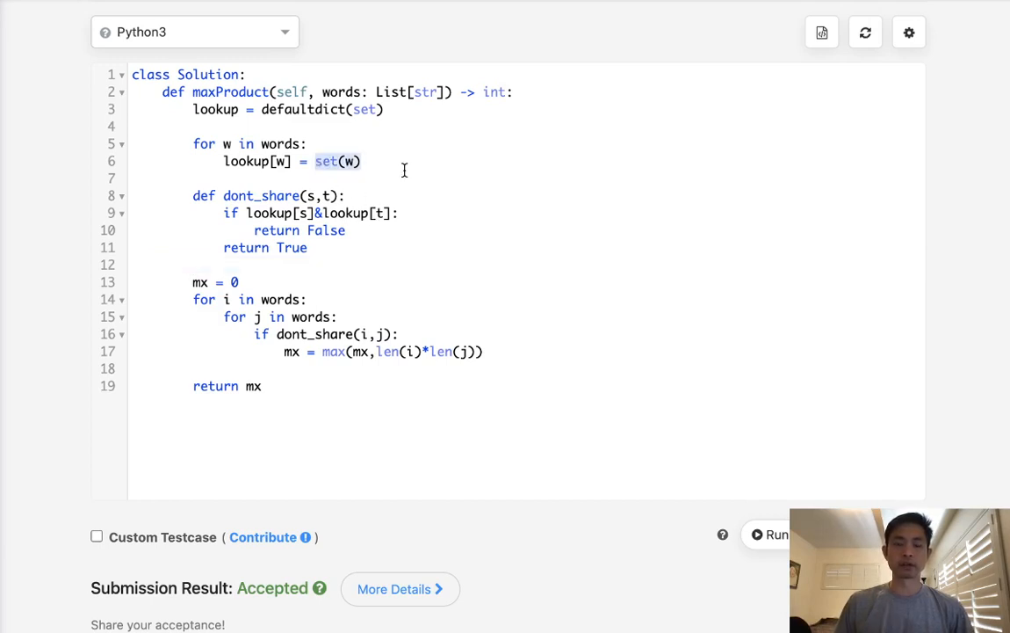
pyautogui.write('a')
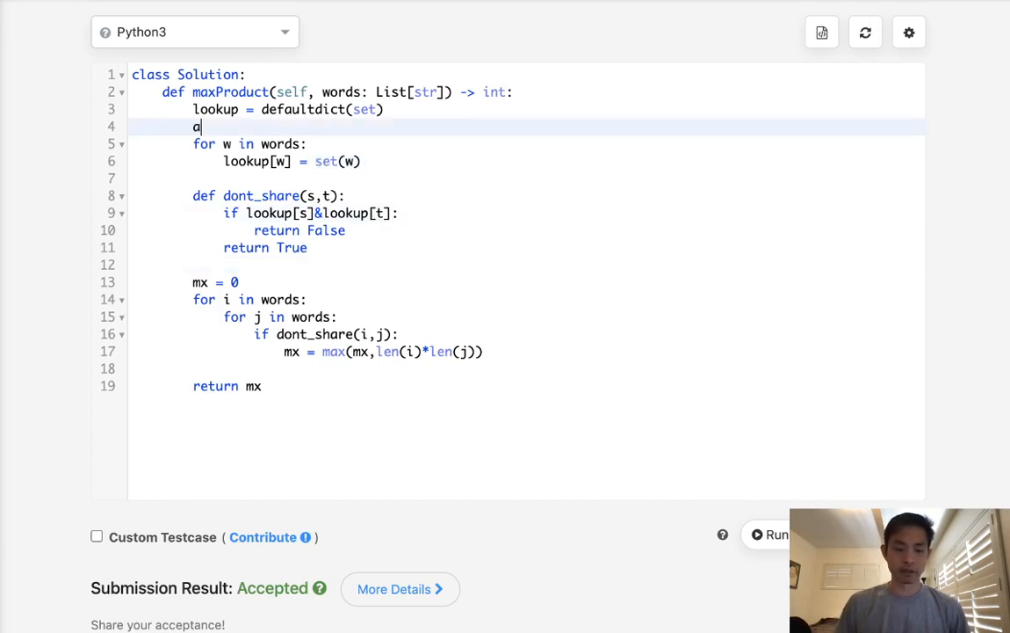
pyautogui.write('bc')
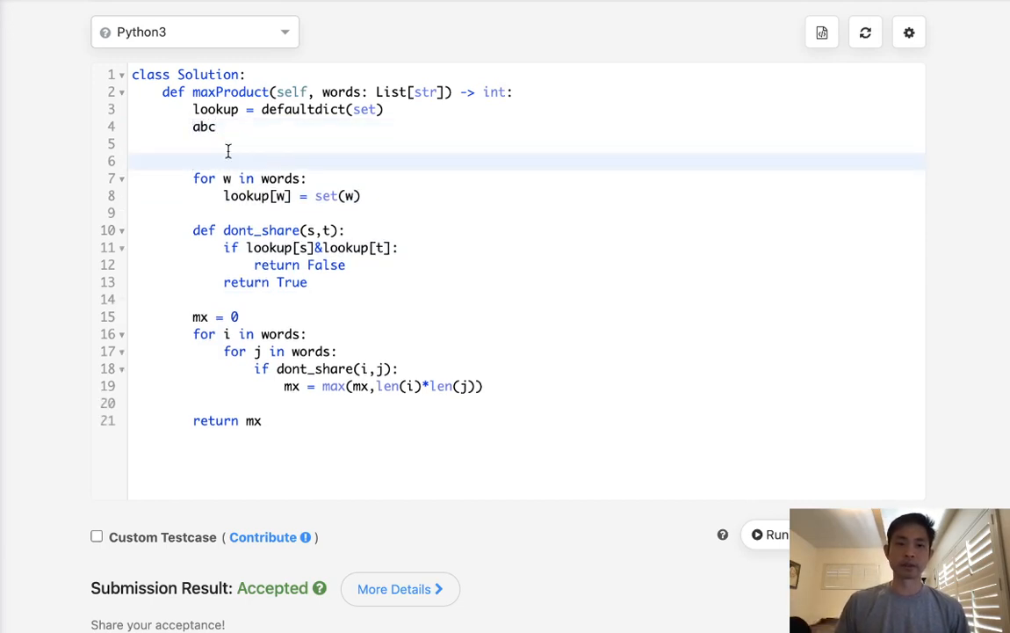
pyautogui.write('000')
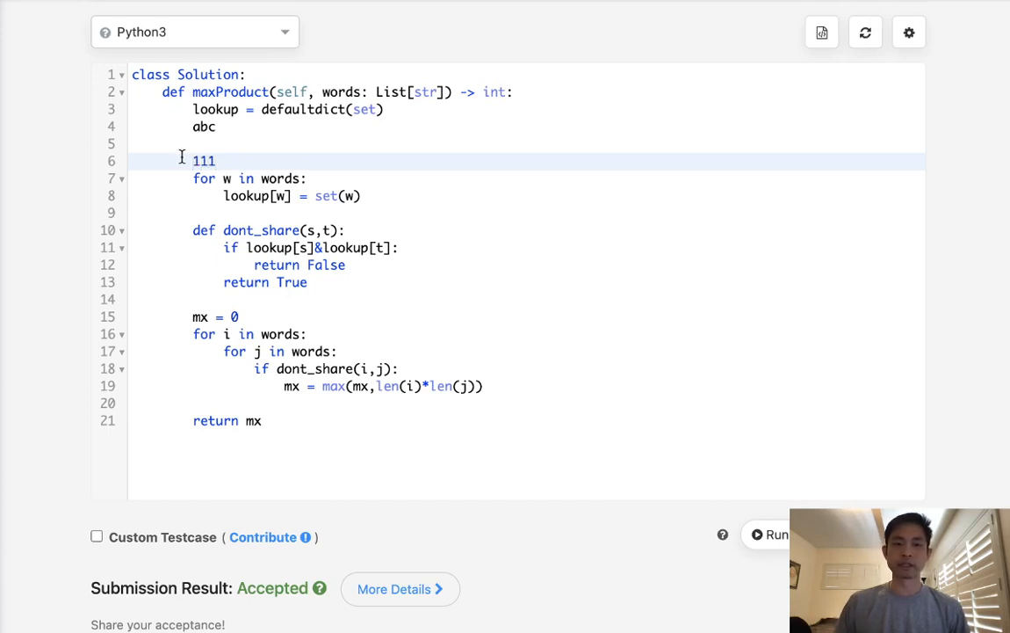
pyautogui.write('229')
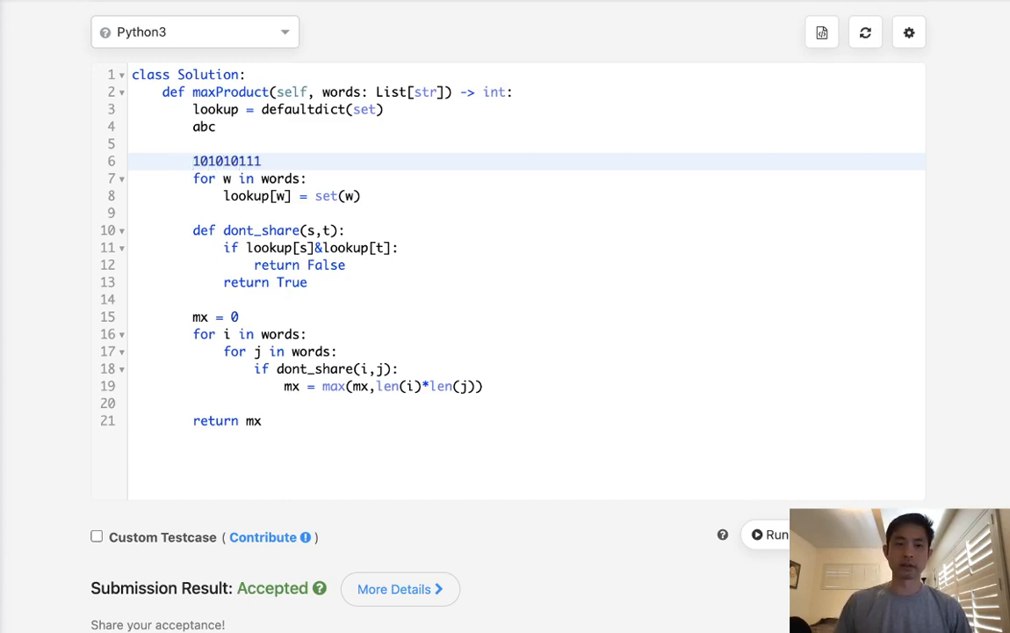
pyautogui.write('123')
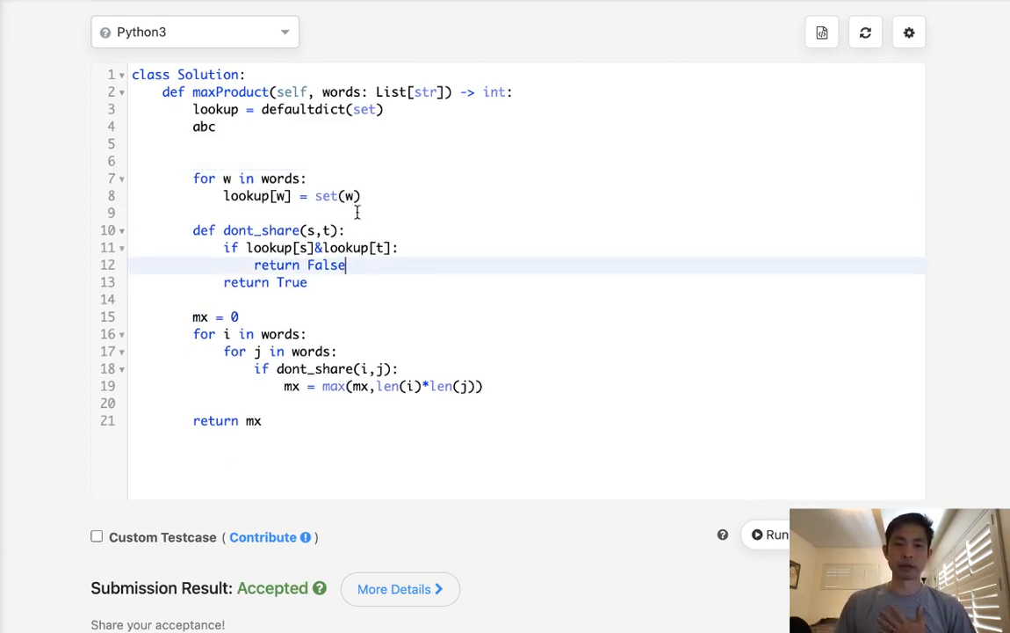
# Switch lookup to defaultdict(int) and add bitw = 0 with a for c in w loop.
pyautogui.press('Enter')
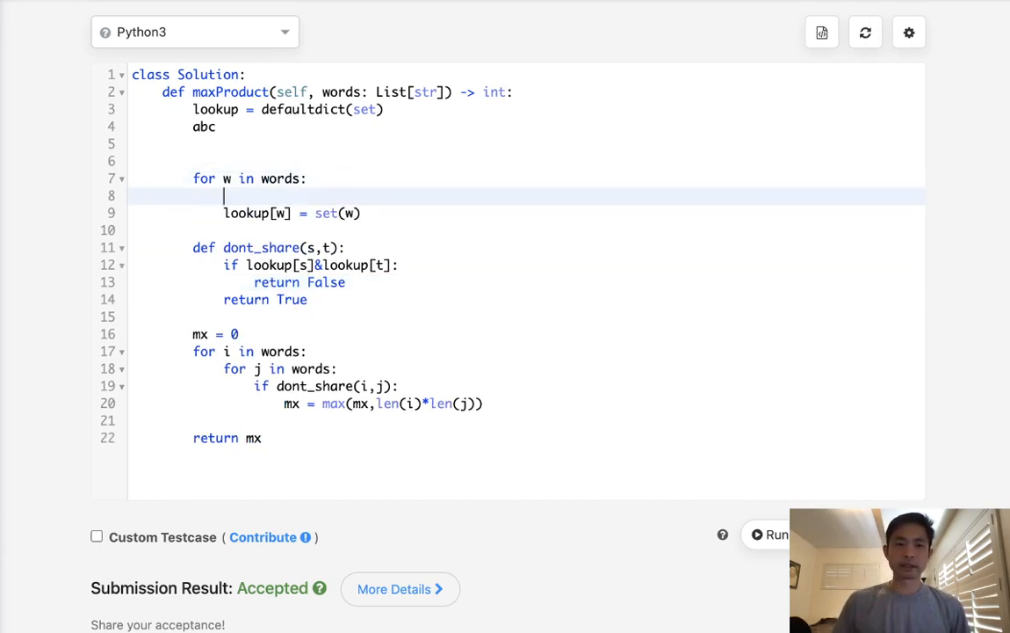
pyautogui.write('int')
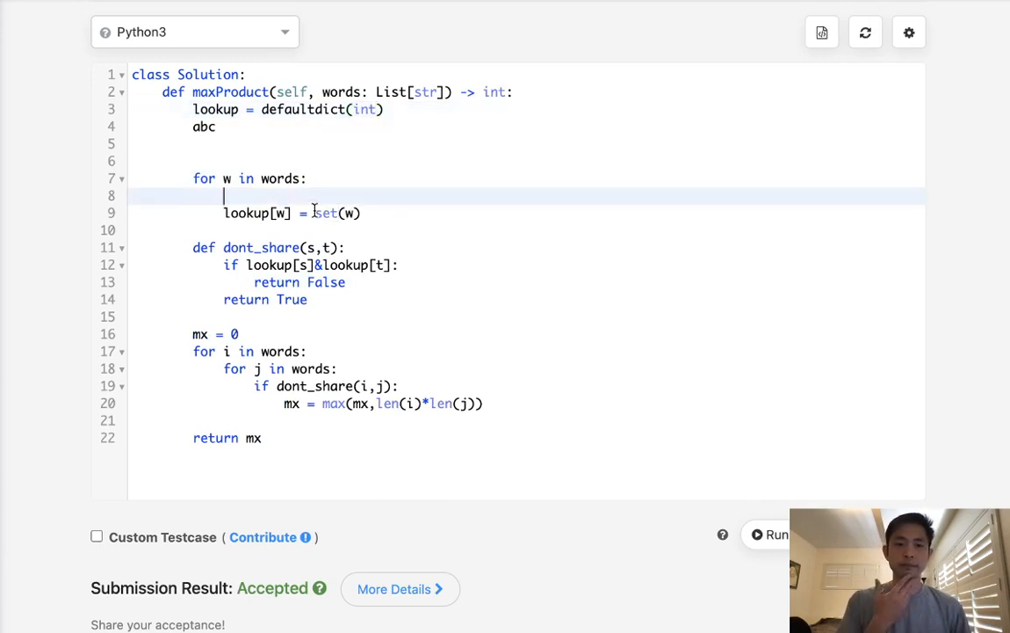
pyautogui.write('for c')
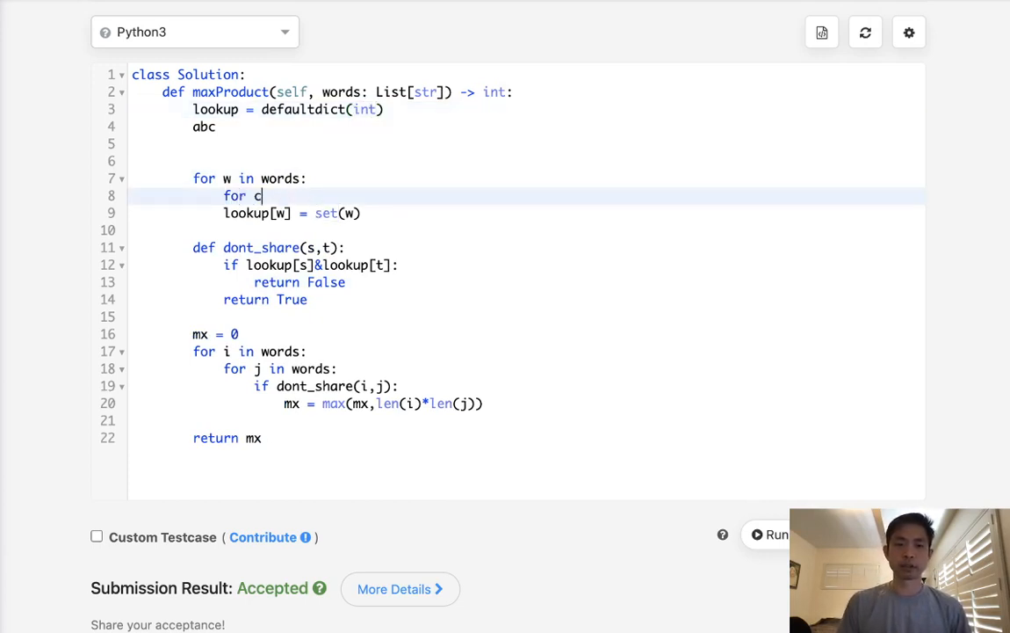
pyautogui.write('in w:')
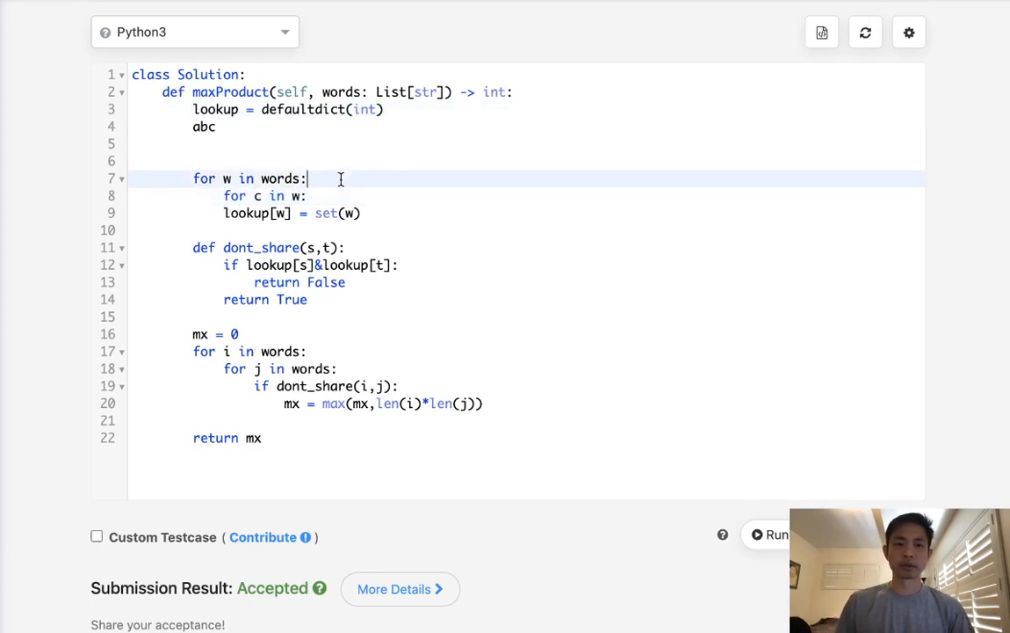
pyautogui.write('bit')
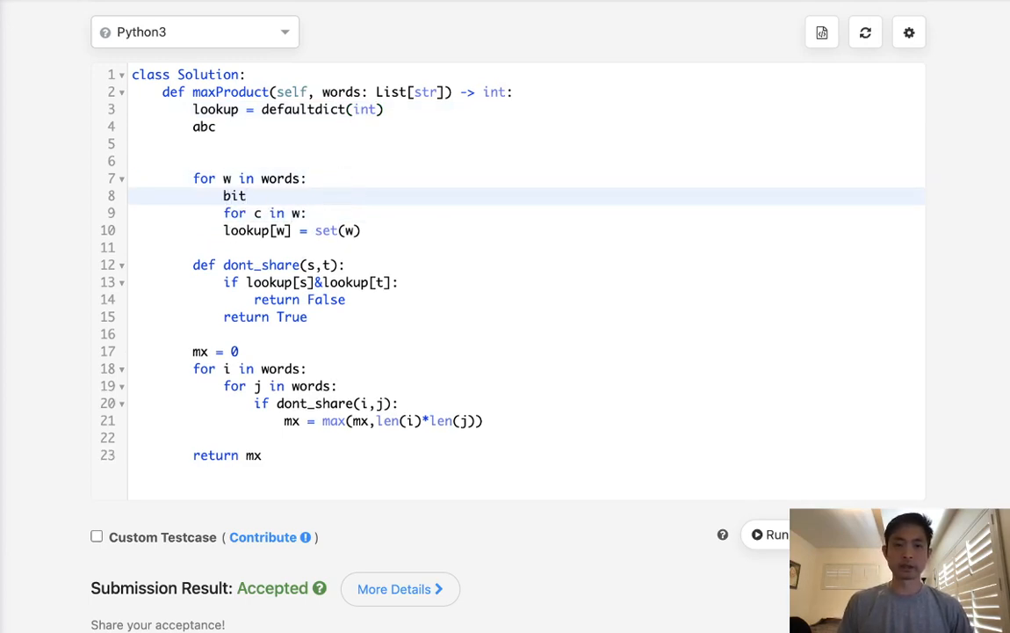
pyautogui.write('w = 0')
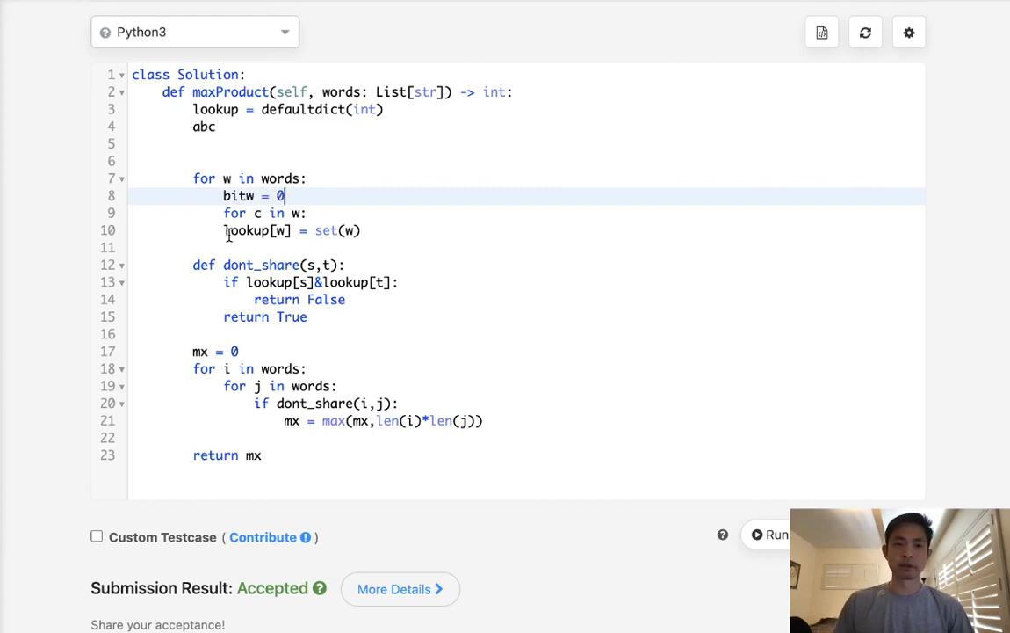
# Inside the character loop, OR each character's code into the mask with bitw |= (ord(c)).
pyautogui.press('Enter')
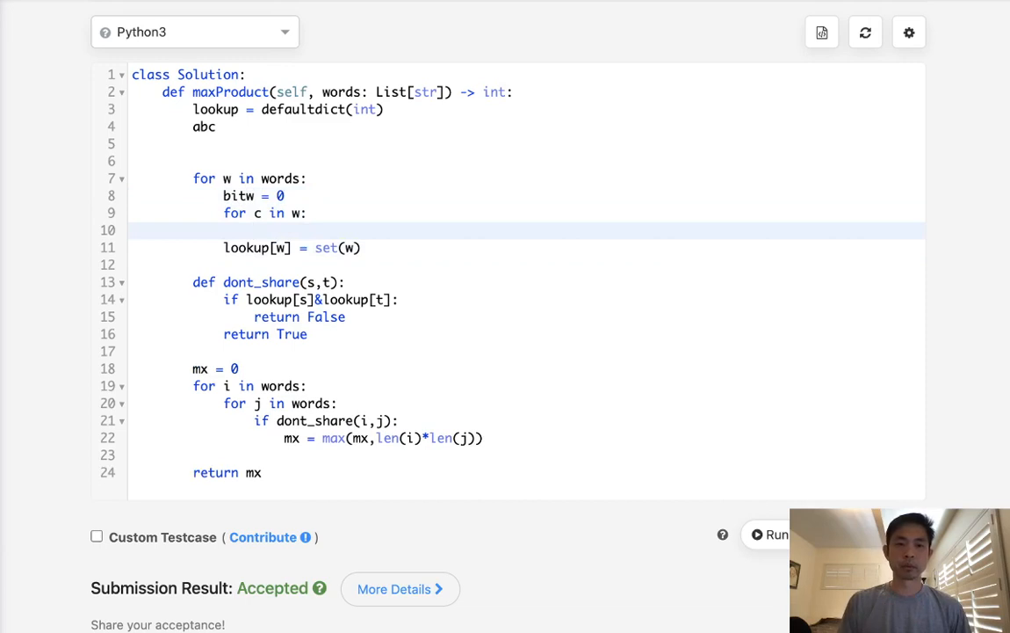
pyautogui.write('bitw')
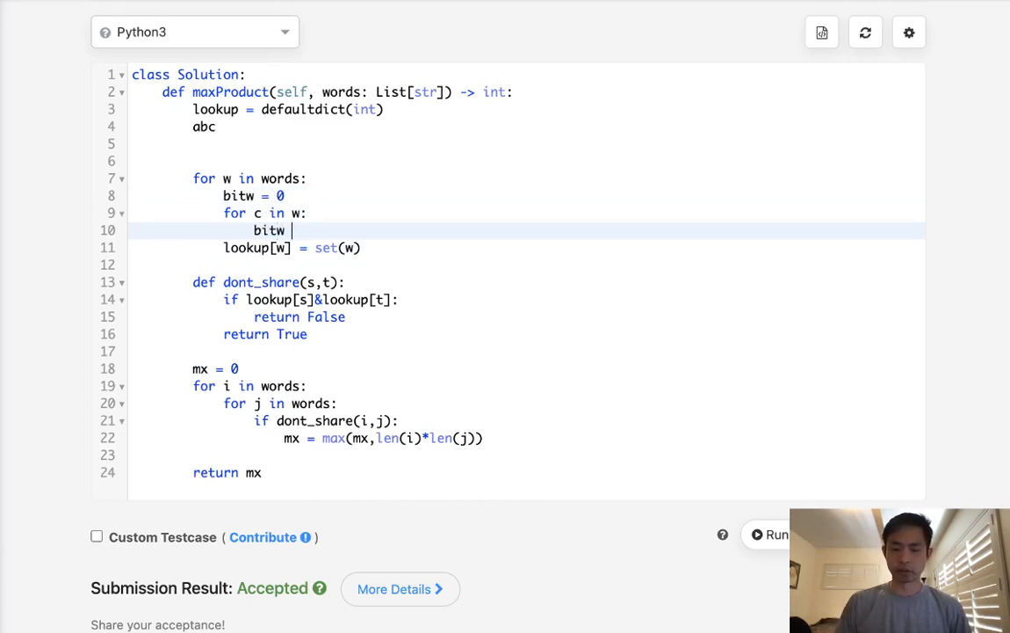
pyautogui.write('|=')
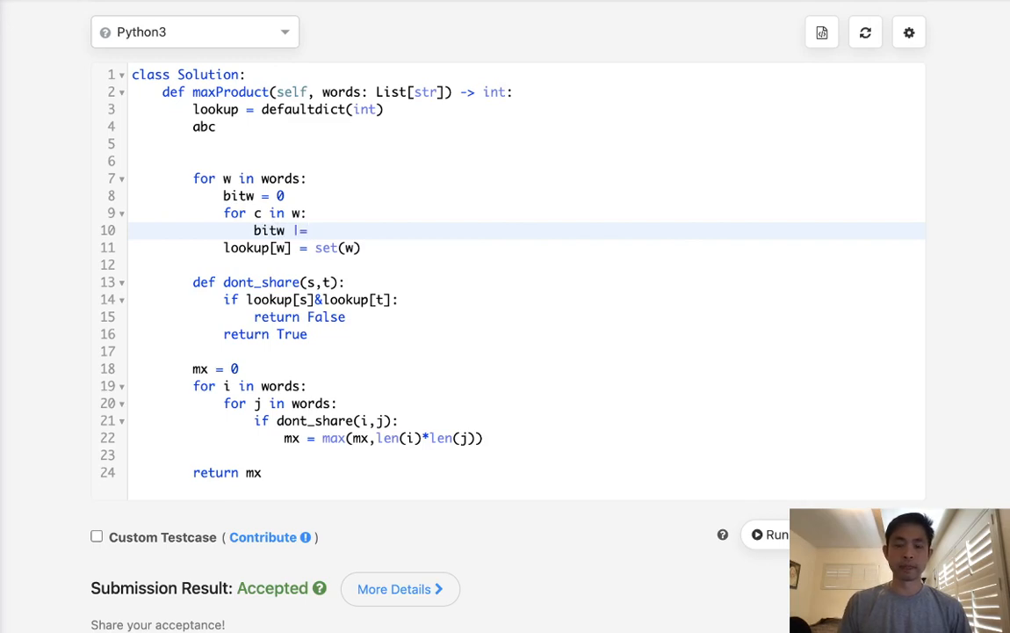
pyautogui.write('()')
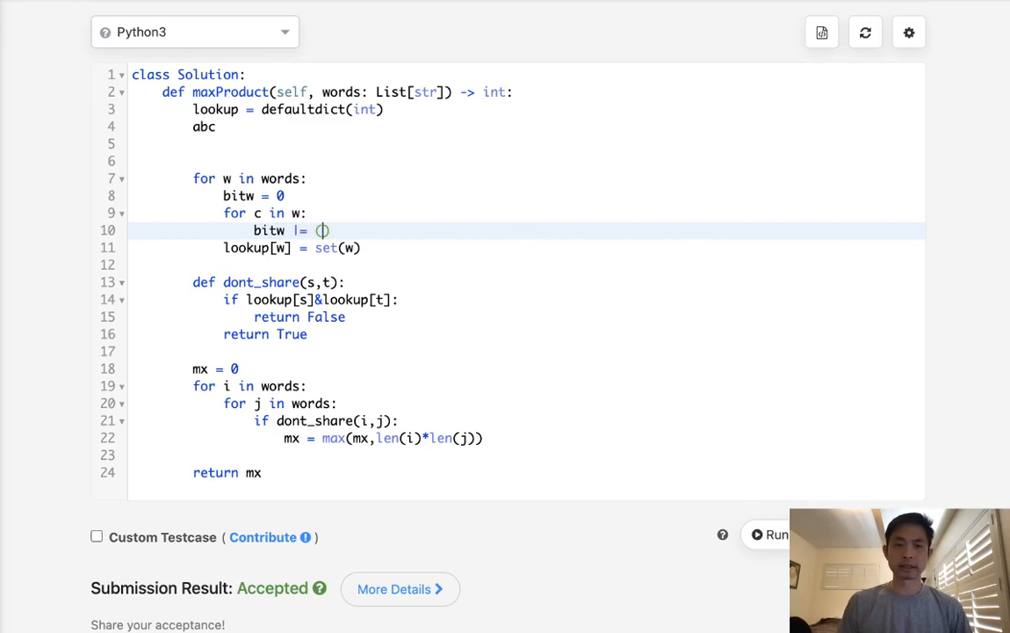
pyautogui.write('ord(')
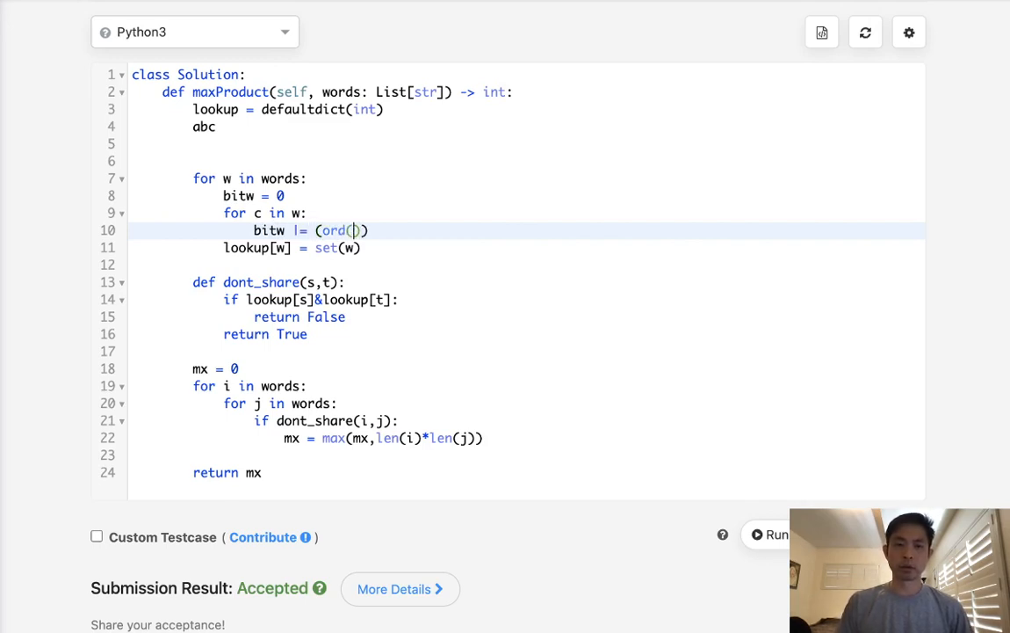
pyautogui.write('c')
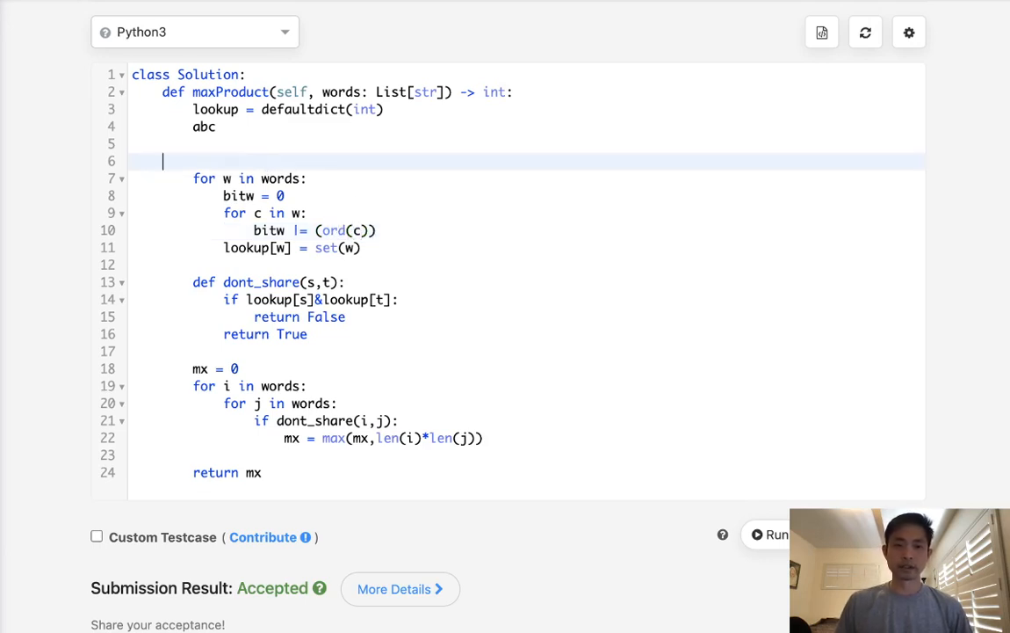
# Change the update to bitw |= (1<<ord(c)-97) and store bitw in lookup[w].
pyautogui.write('a =')
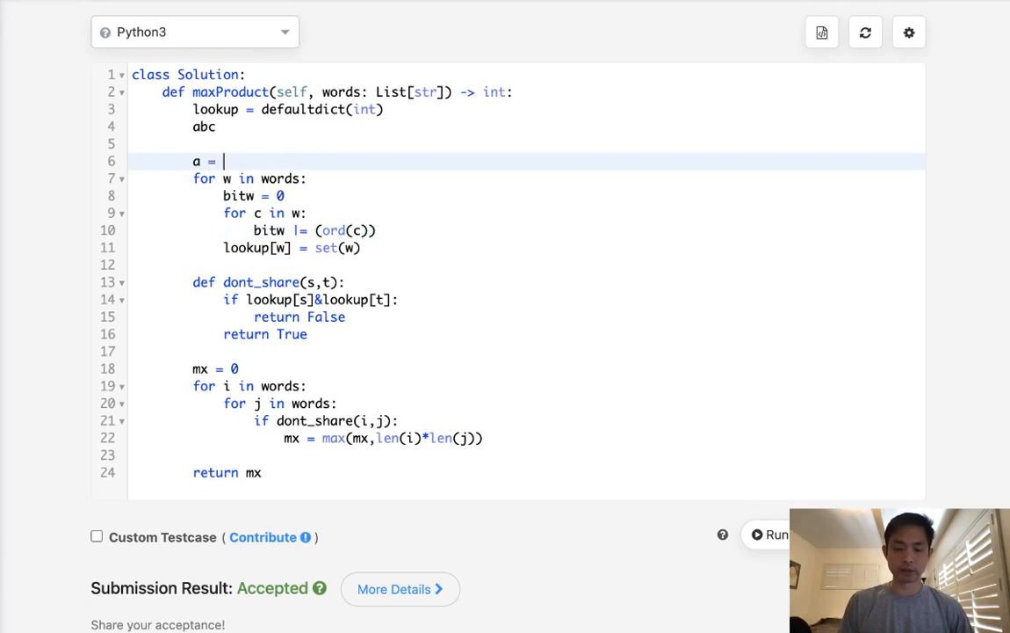
pyautogui.write('97')
pyautogui.click(526, 231)
pyautogui.write('-')
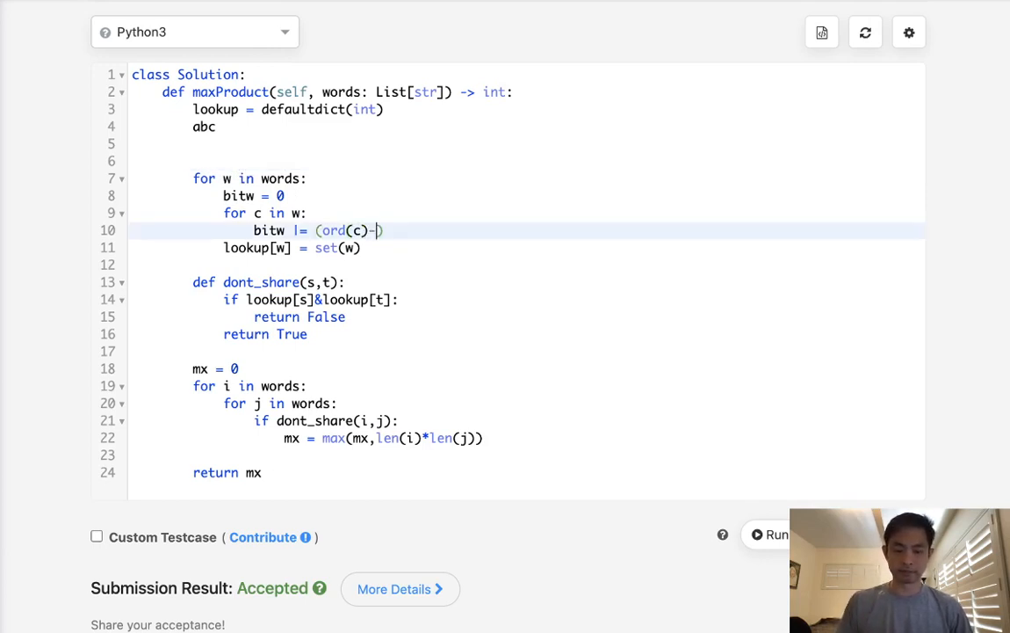
pyautogui.write('97')
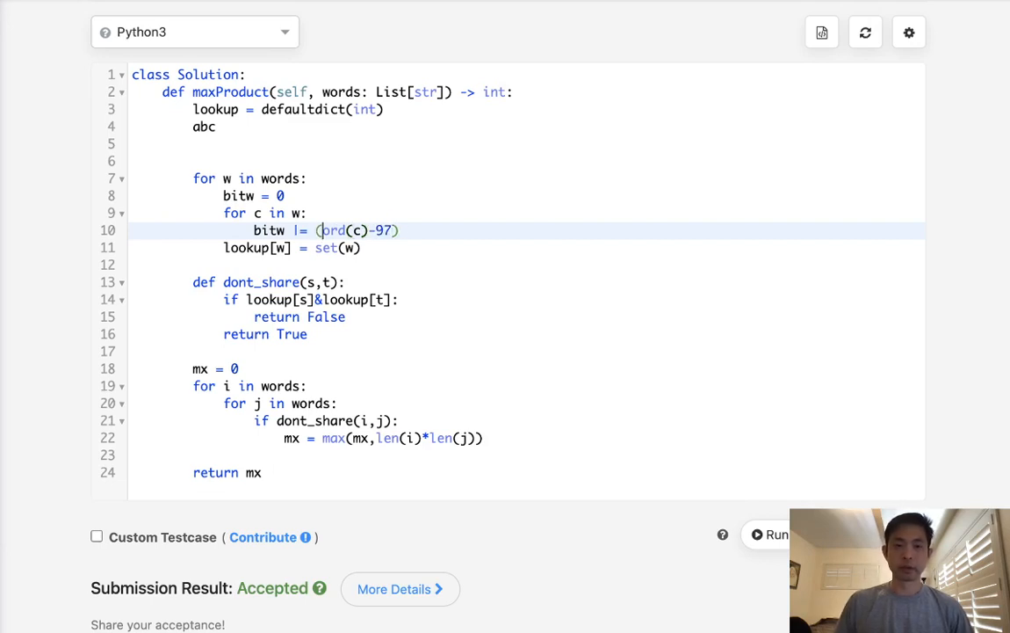
pyautogui.write('1<<')
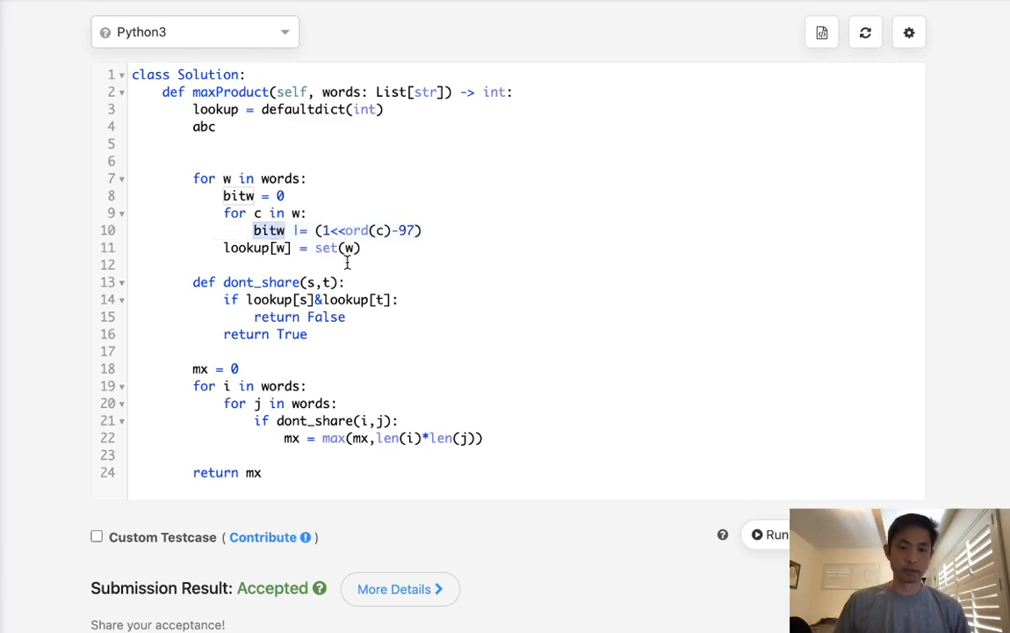
pyautogui.write('bitw')
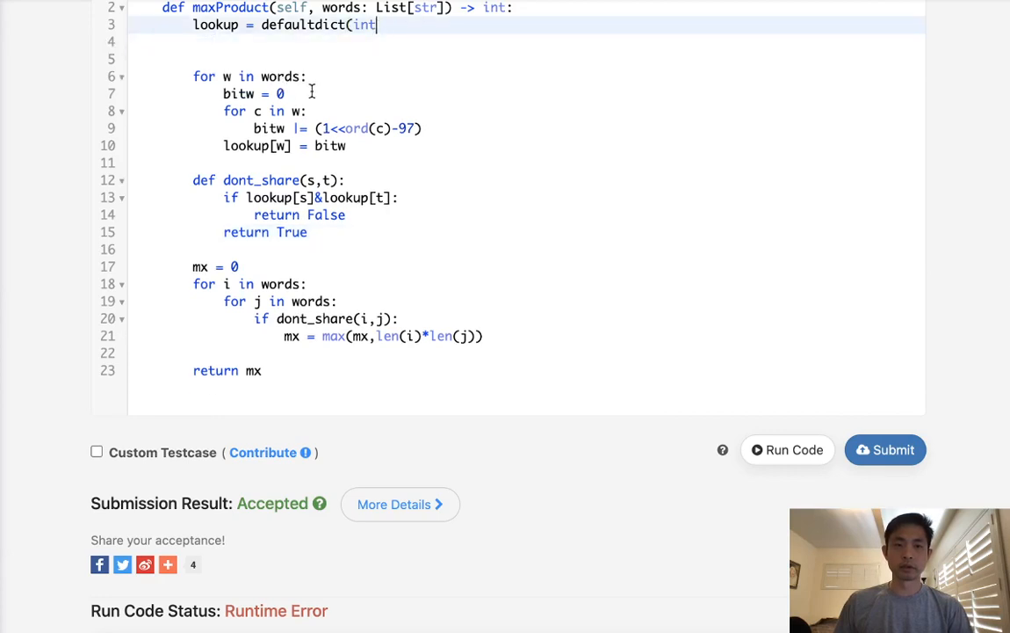
# Delete the stray abc line and restore lookup = defaultdict(int).
pyautogui.write('abc')
pyautogui.write(')')
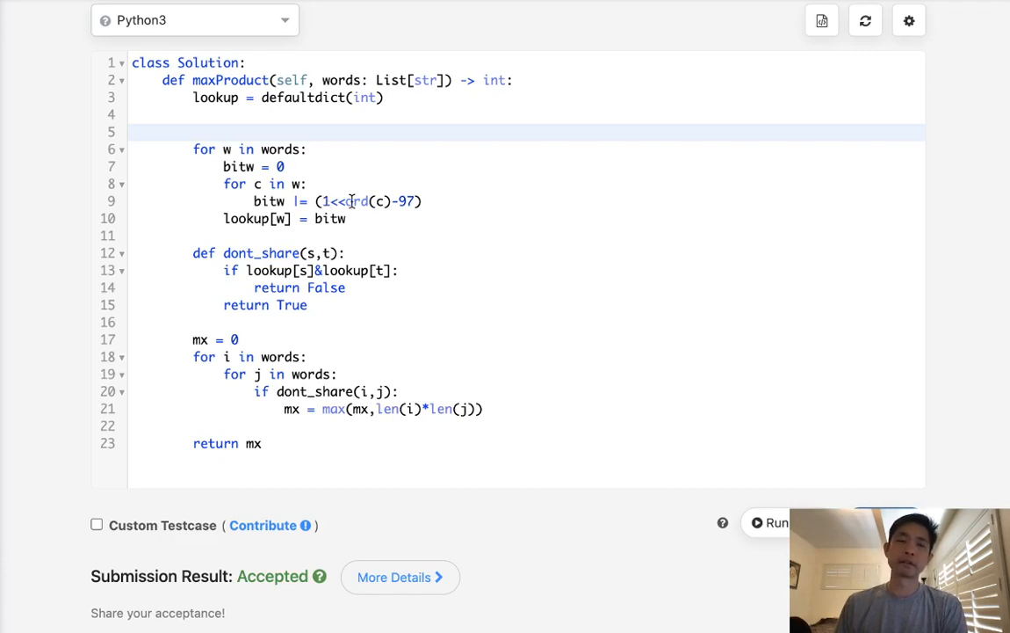
pyautogui.doubleClick(357, 201)
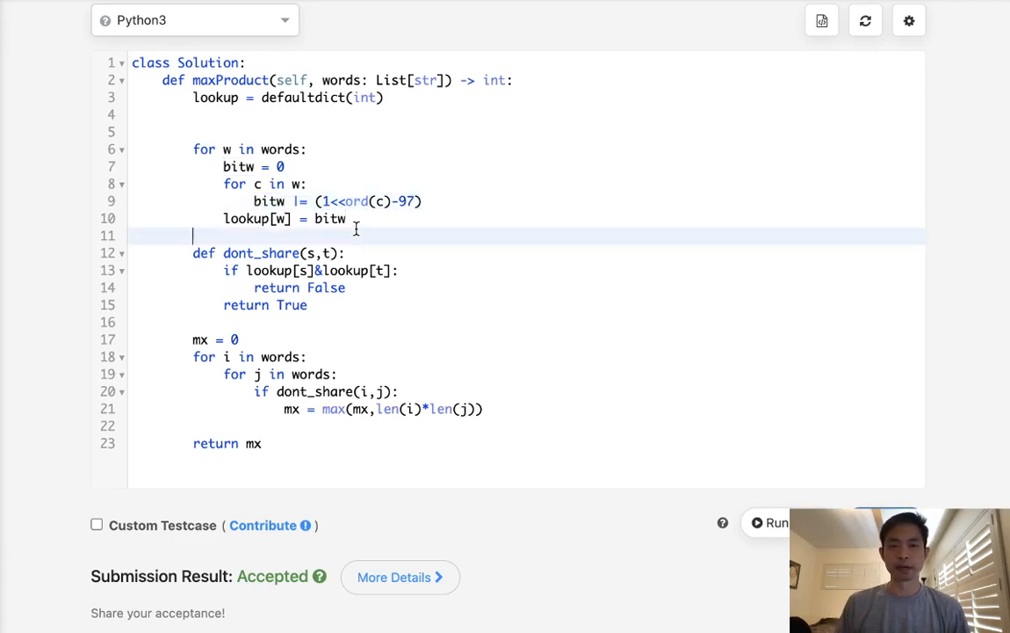
pyautogui.moveTo(408, 219)
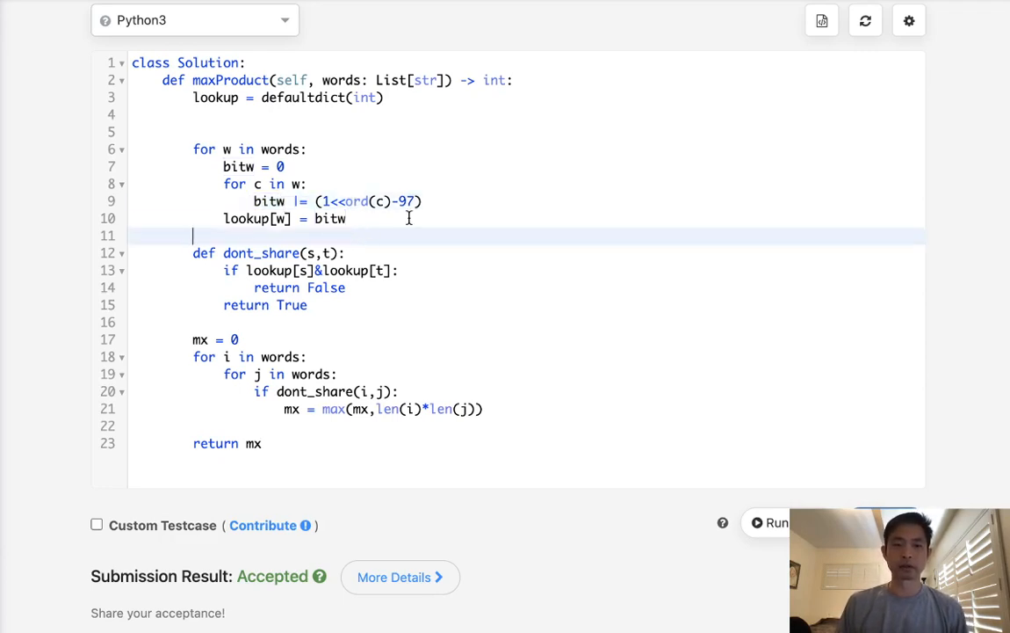